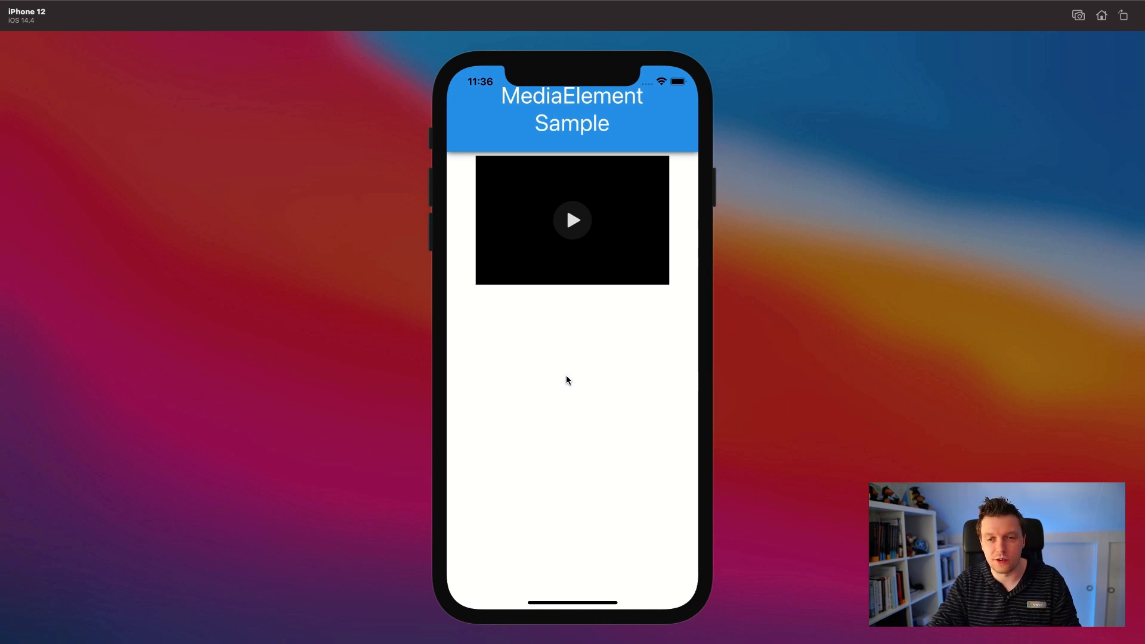
mouse_move(592, 378)
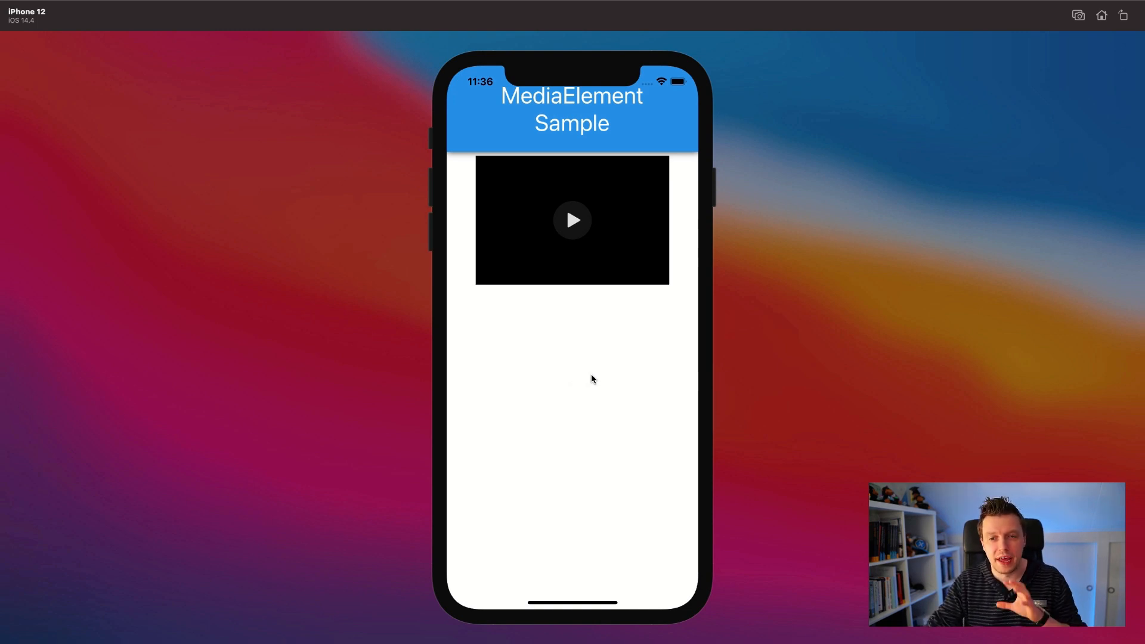
mouse_move(581, 382)
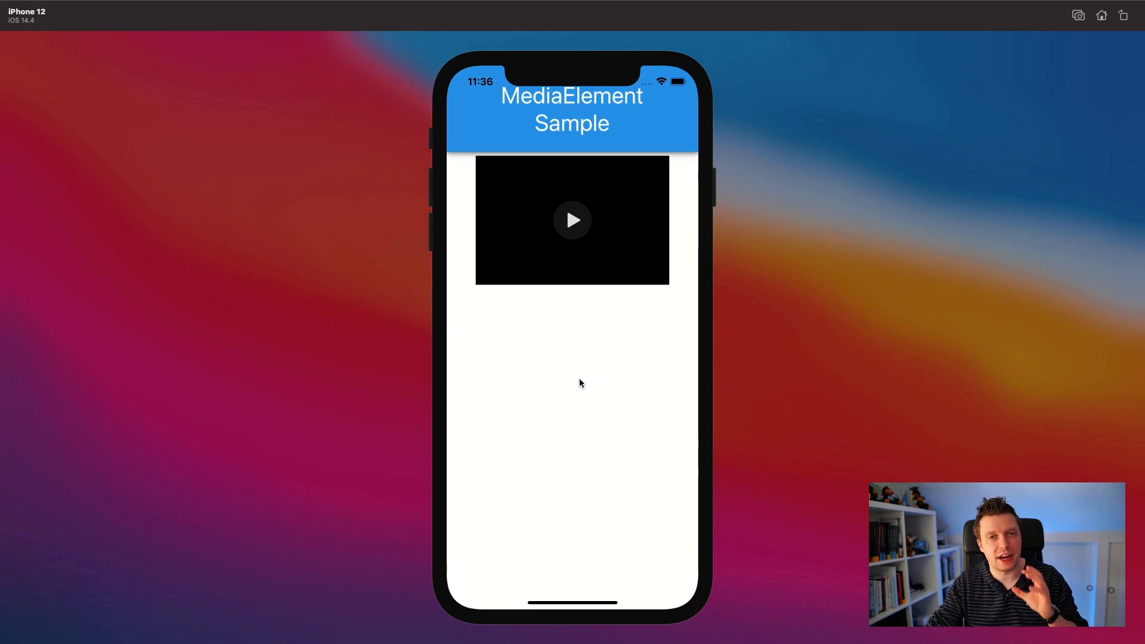
mouse_move(573, 237)
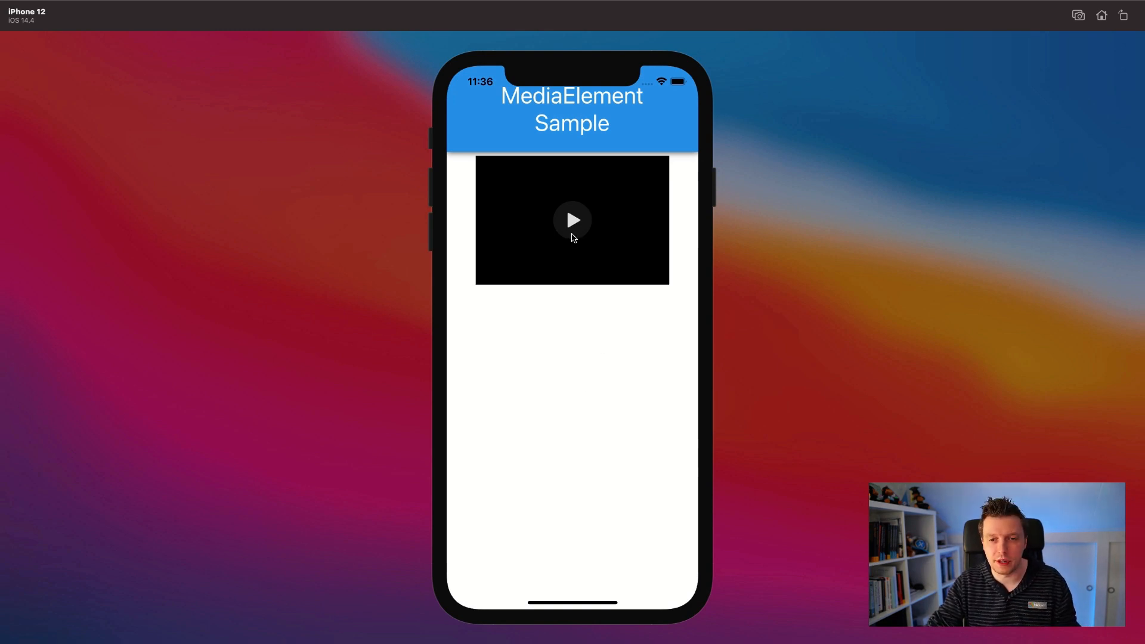
Step: Find Xamarin.CommunityToolkit 1.1.0 in Manage NuGet Packages for the solution and add it
left_click(571, 219)
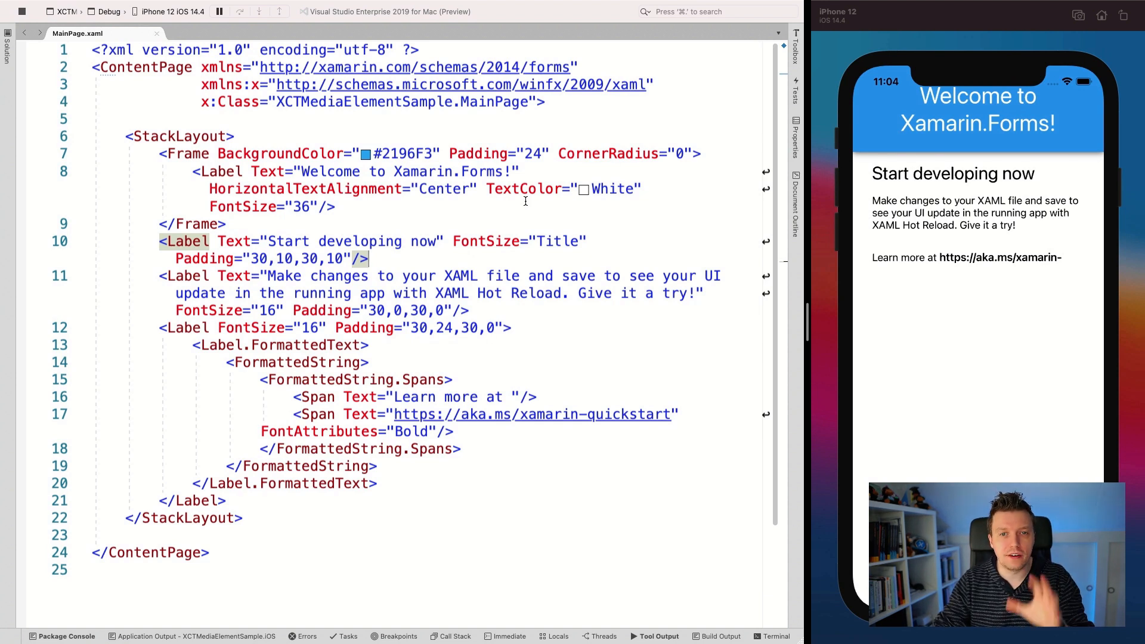
mouse_move(523, 189)
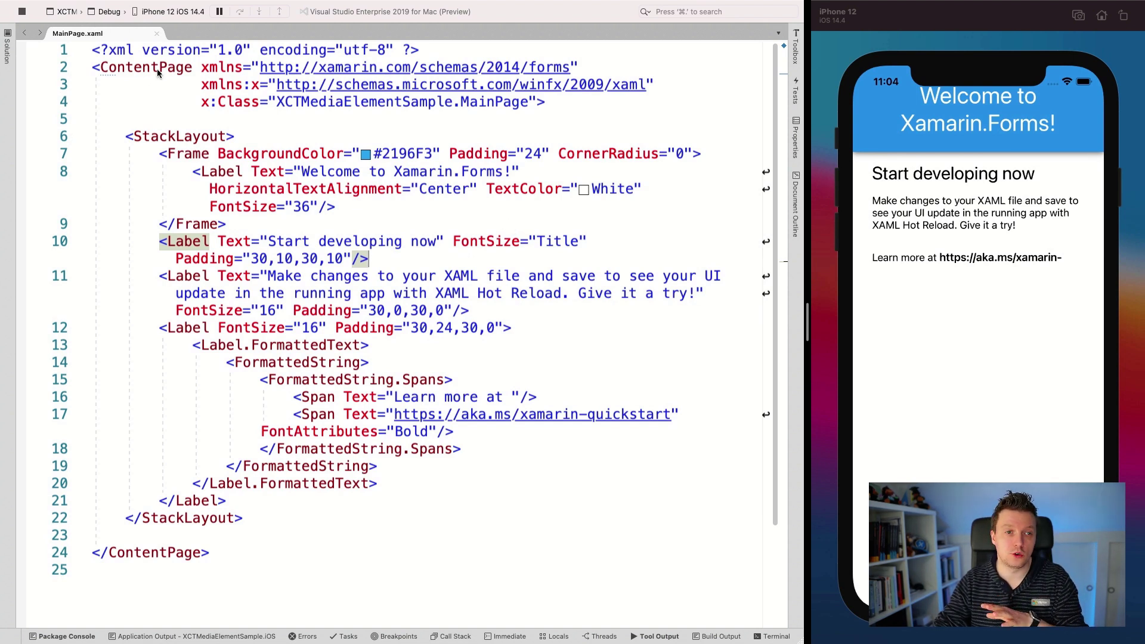
right_click(128, 51)
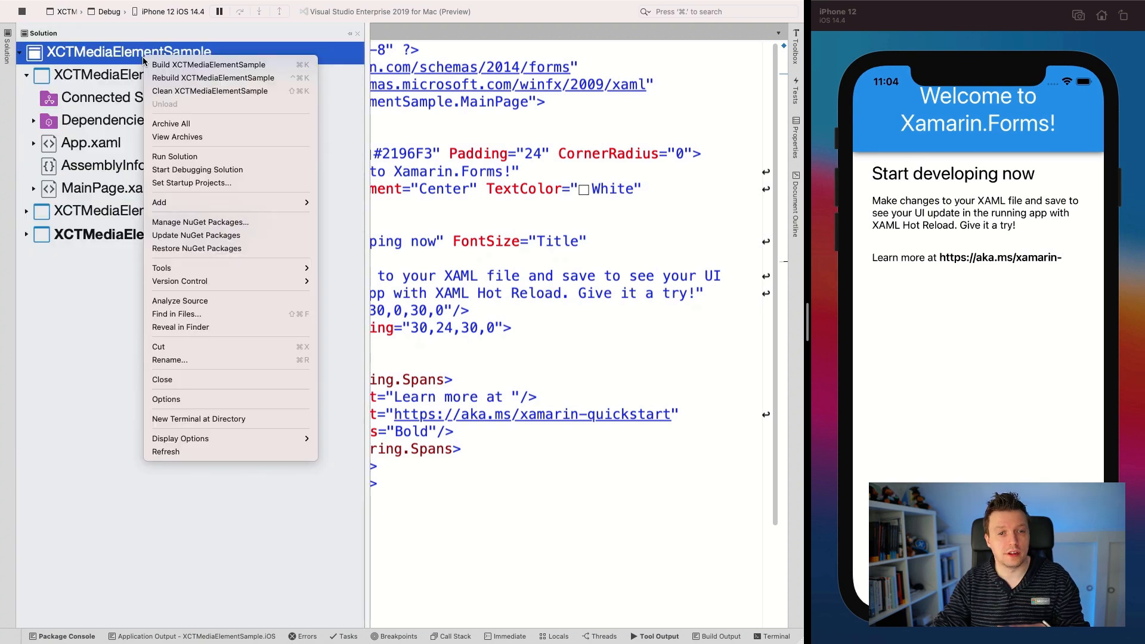
mouse_move(227, 235)
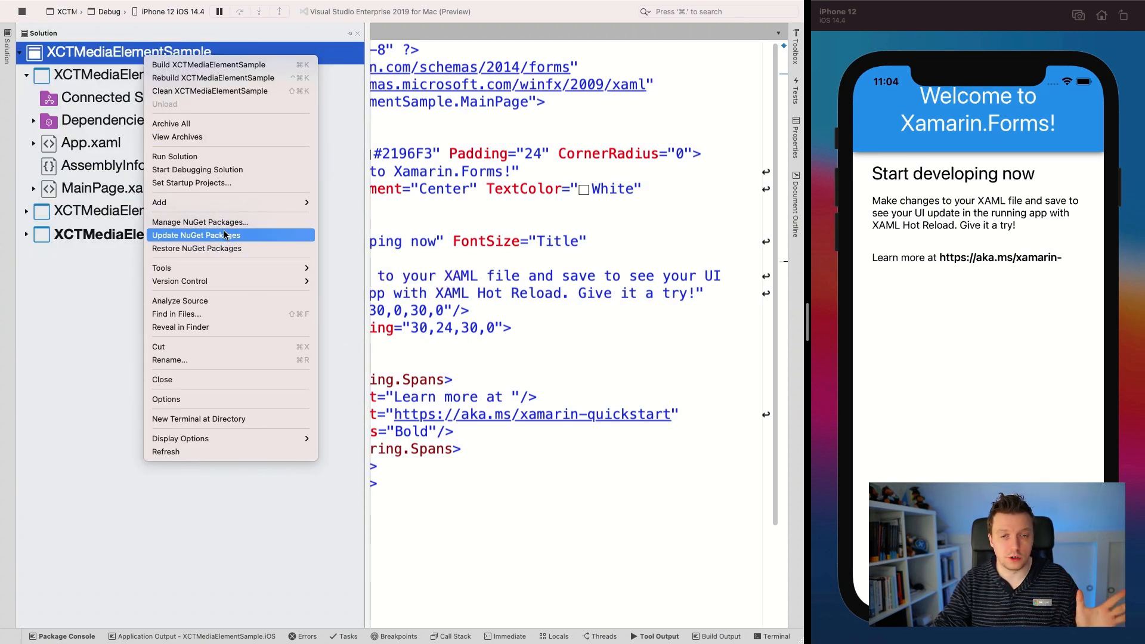
left_click(201, 222)
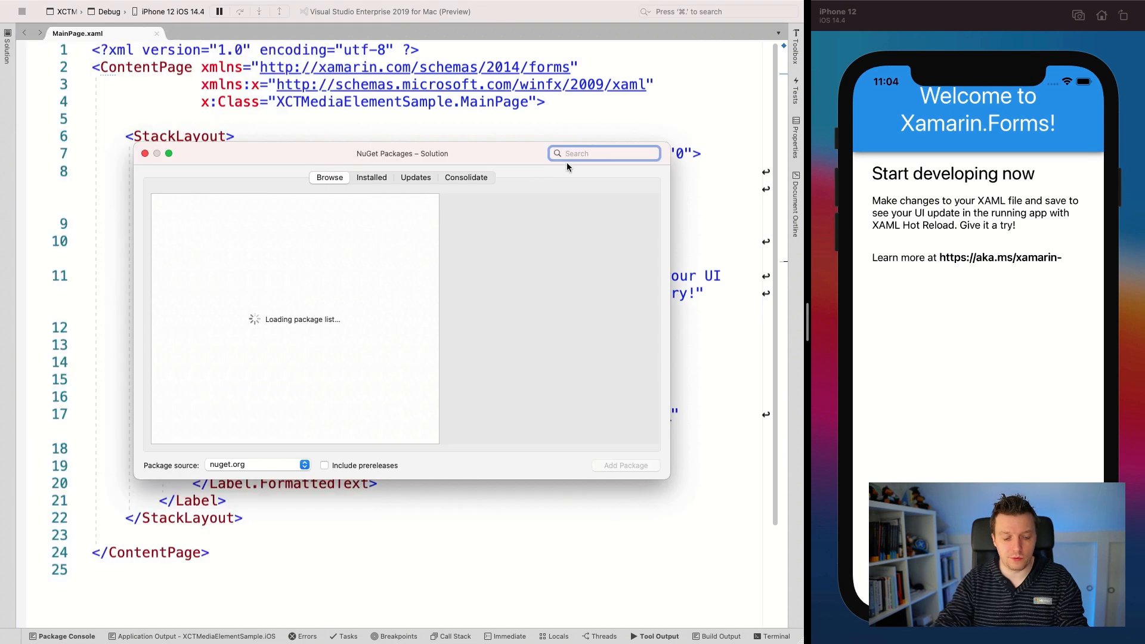
type("Xamarin.C")
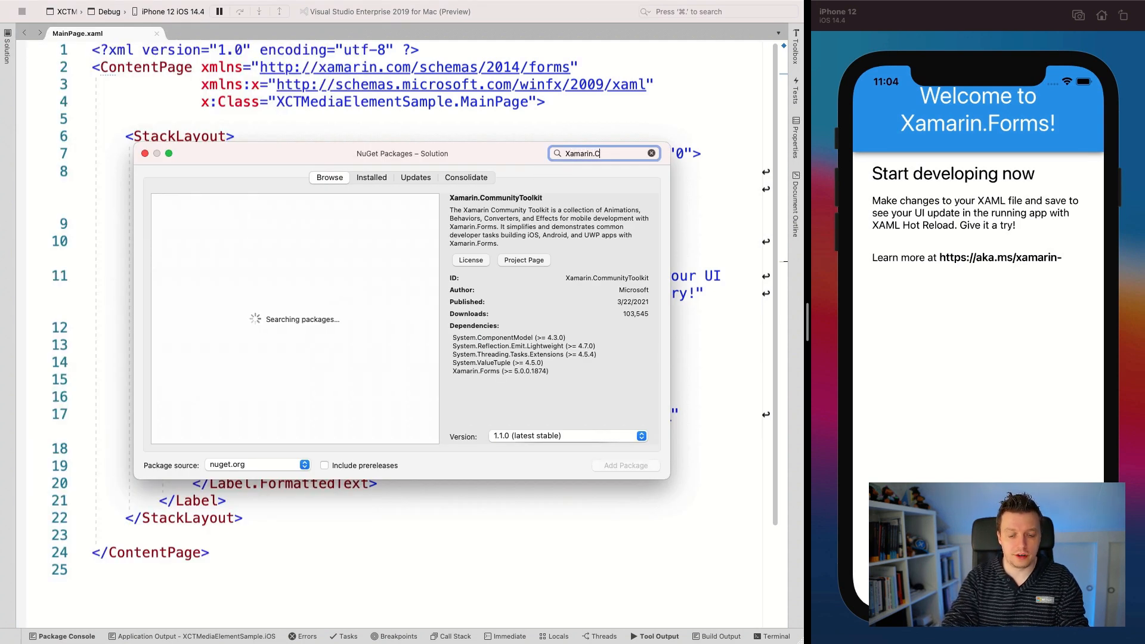
type("ommunityTool")
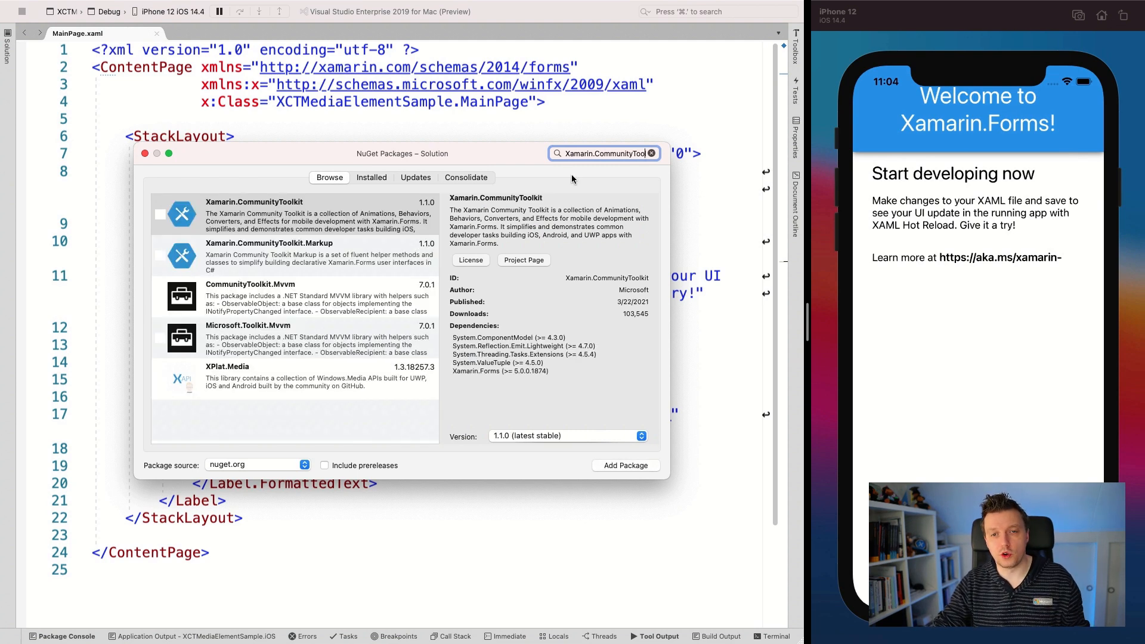
mouse_move(618, 350)
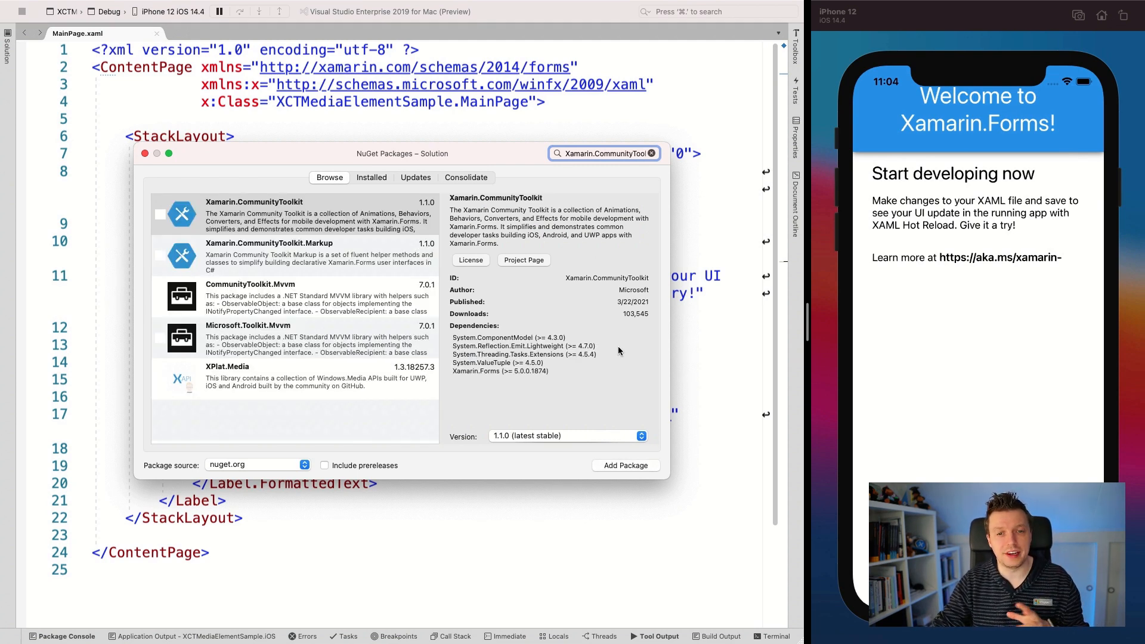
left_click(292, 215)
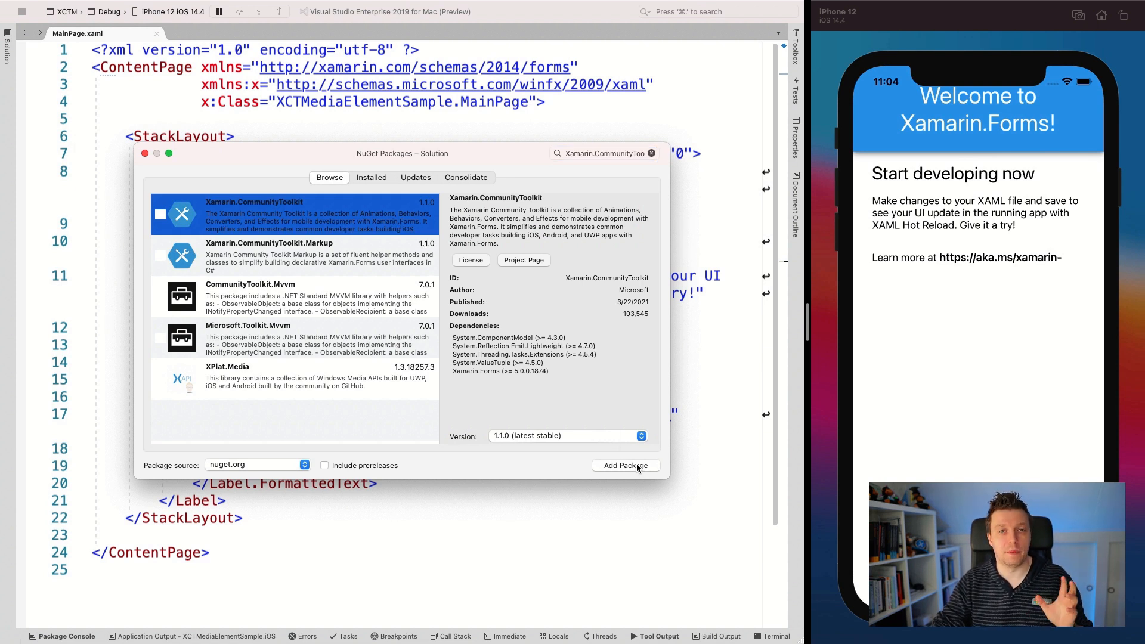
mouse_move(148, 184)
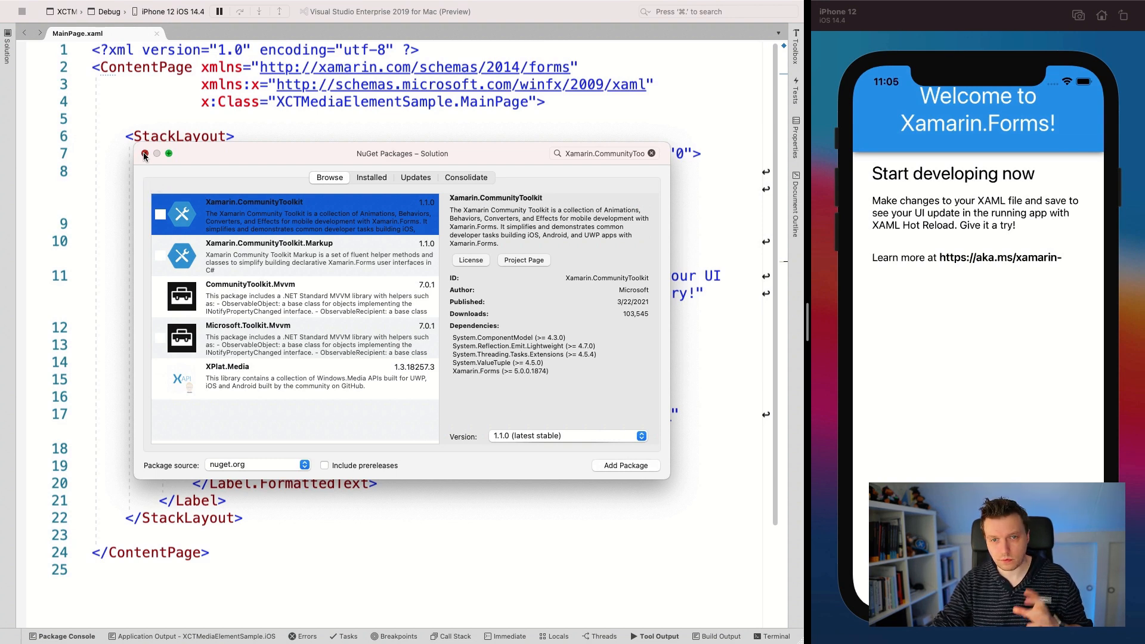
left_click(145, 154)
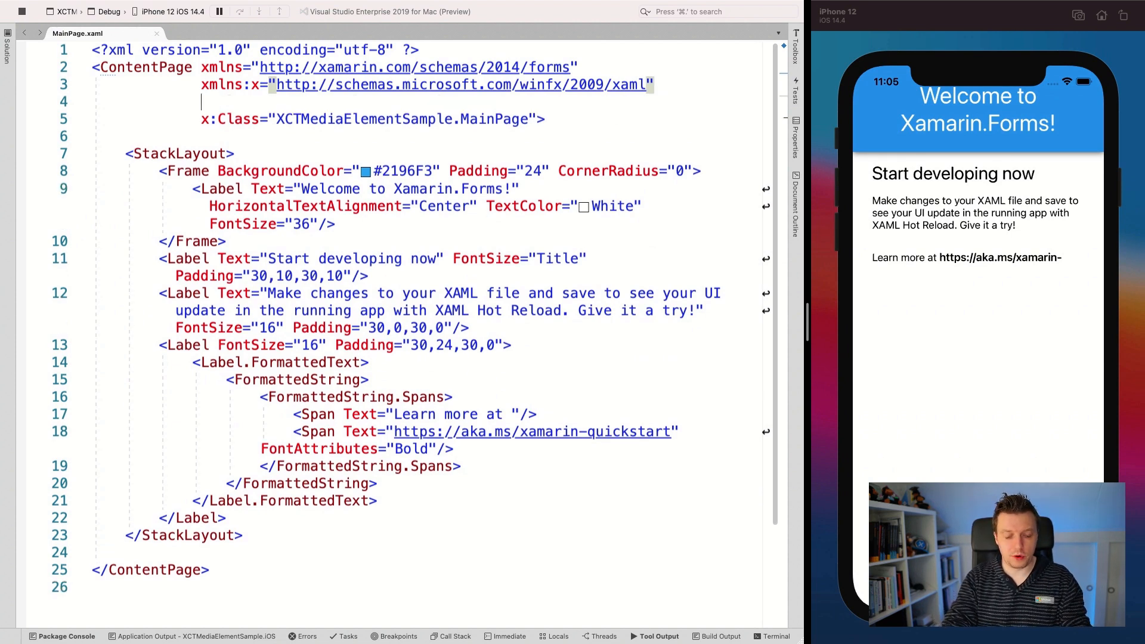
type("xmlns:")
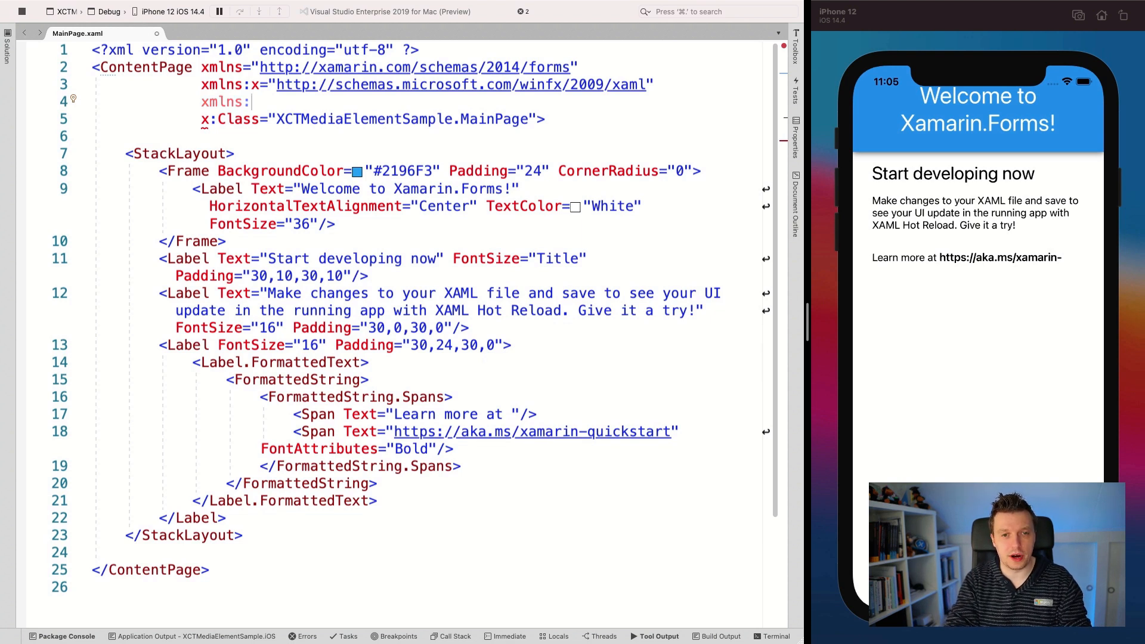
type("xct")
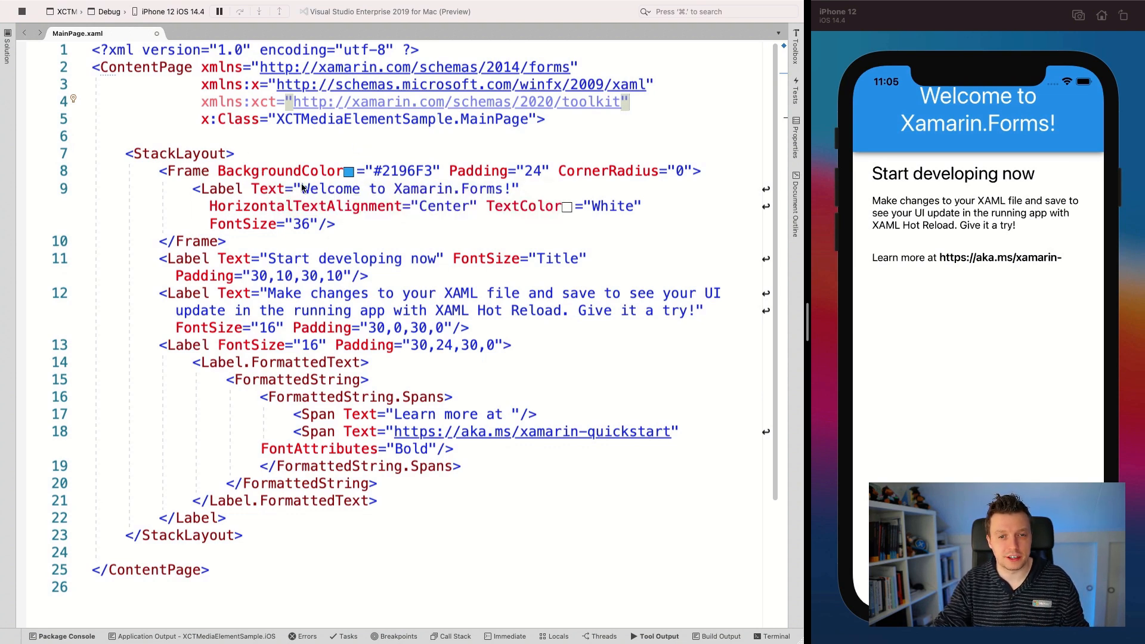
Step: Change the Welcome heading text to 'MediaElement Sample' and save to hot reload
double_click(406, 189)
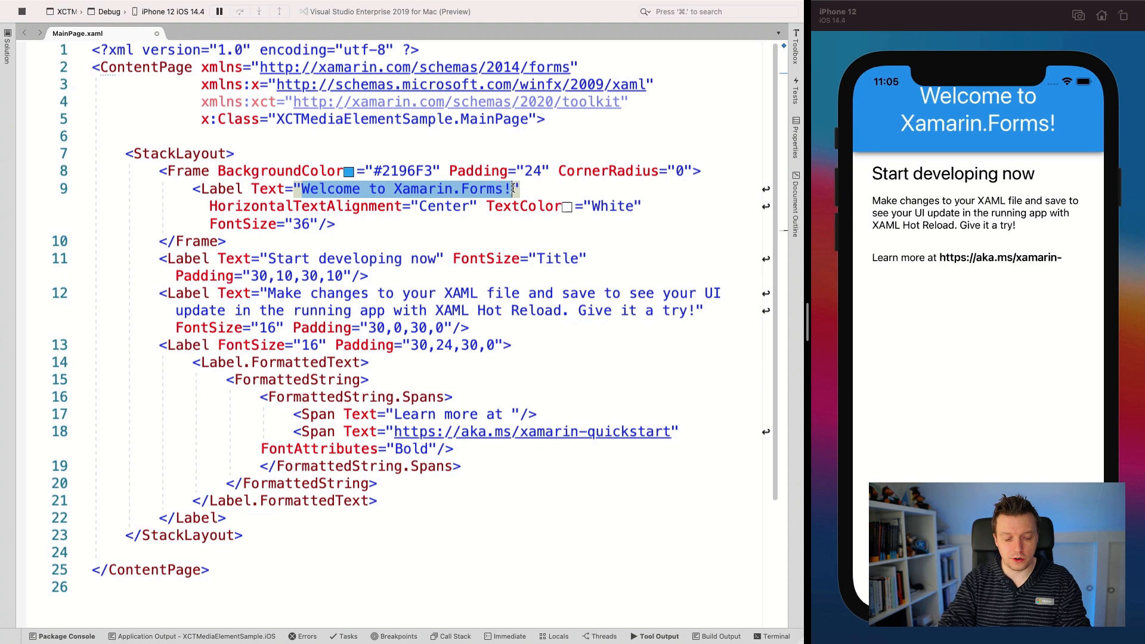
type("MediaEl\" HorizontalTextAlignment=\"Center\"")
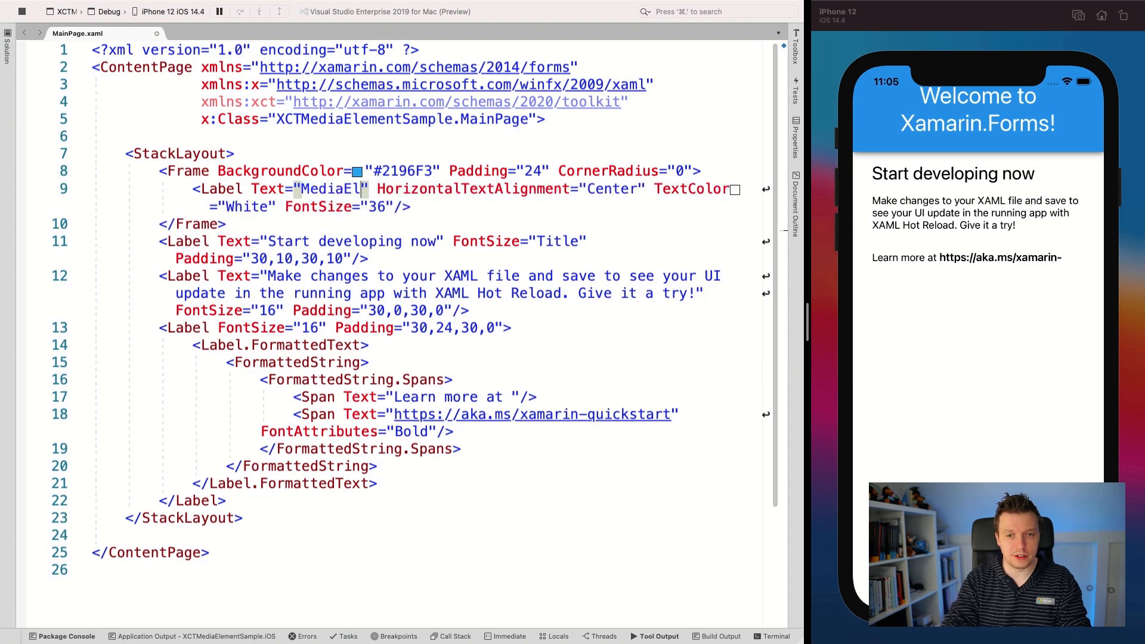
type("ement Sample")
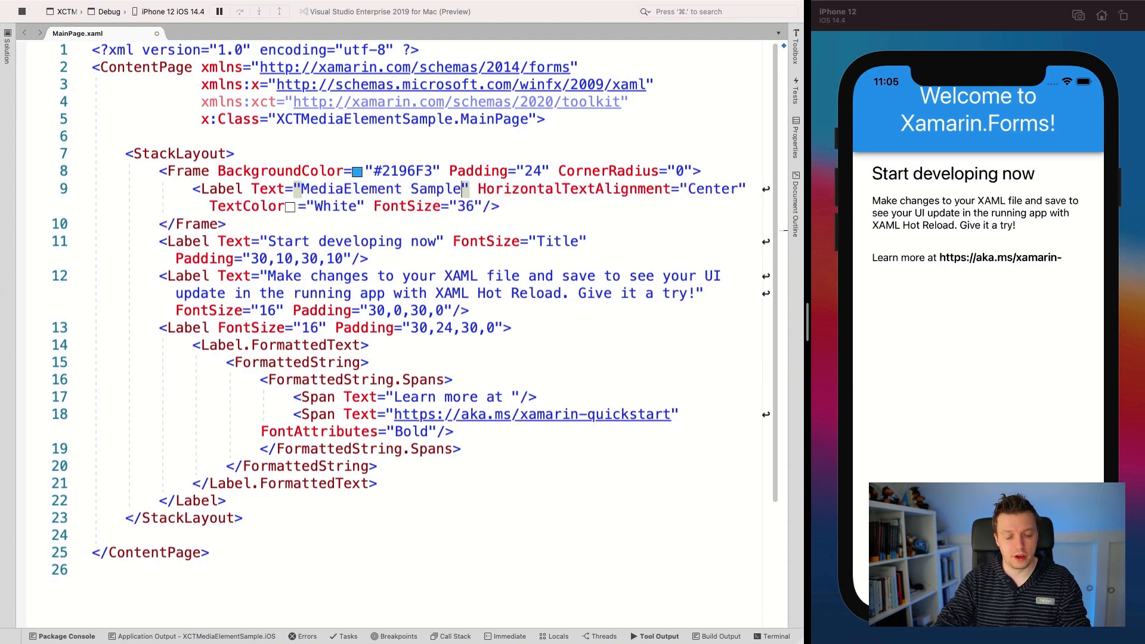
key("cmd+s")
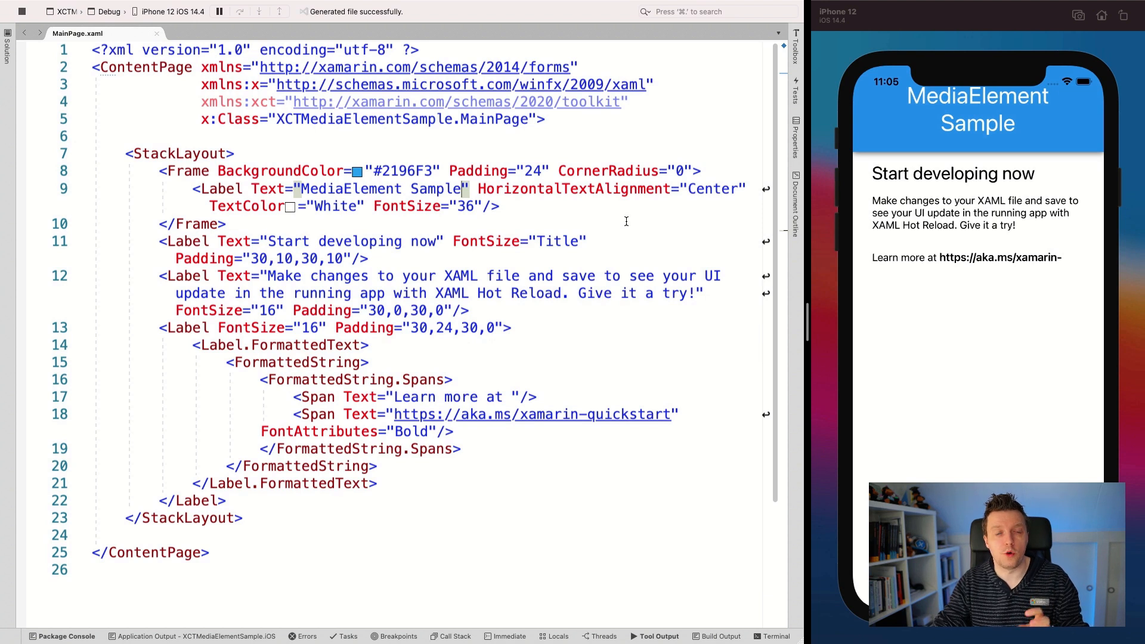
mouse_move(618, 266)
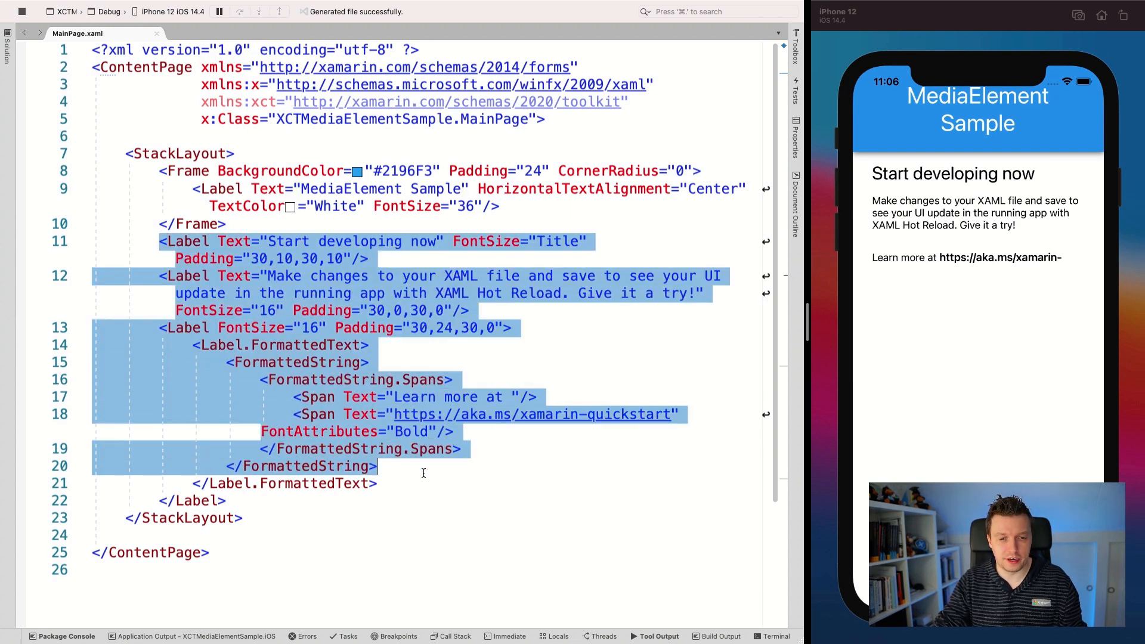
Step: Insert an empty <xct:MediaElement /> inside the StackLayout below the Frame
type("<")
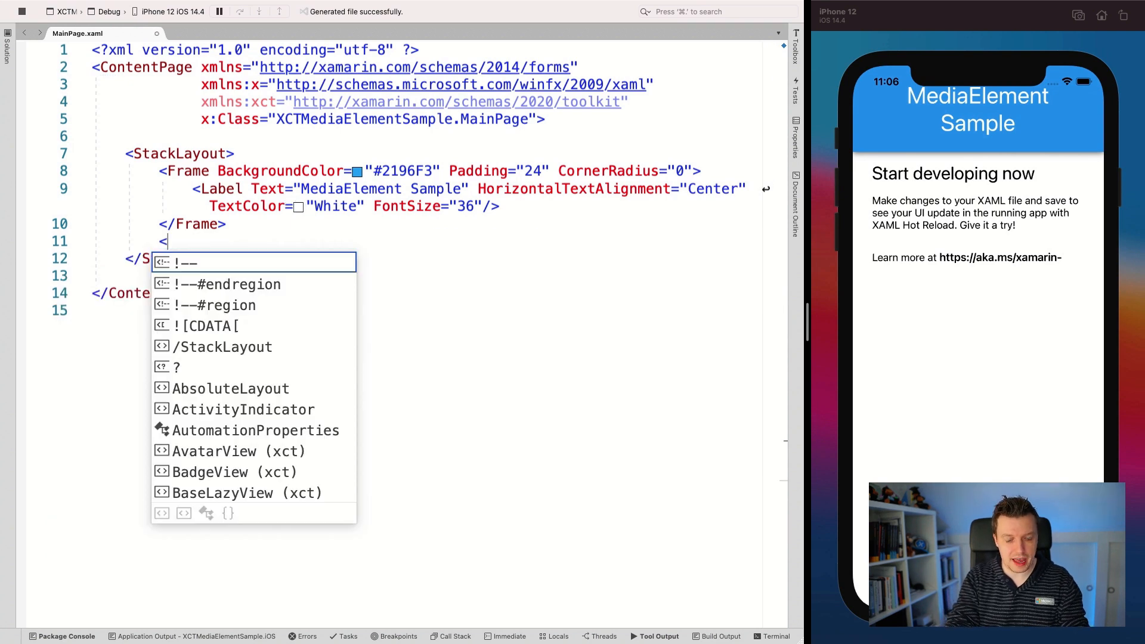
type("media")
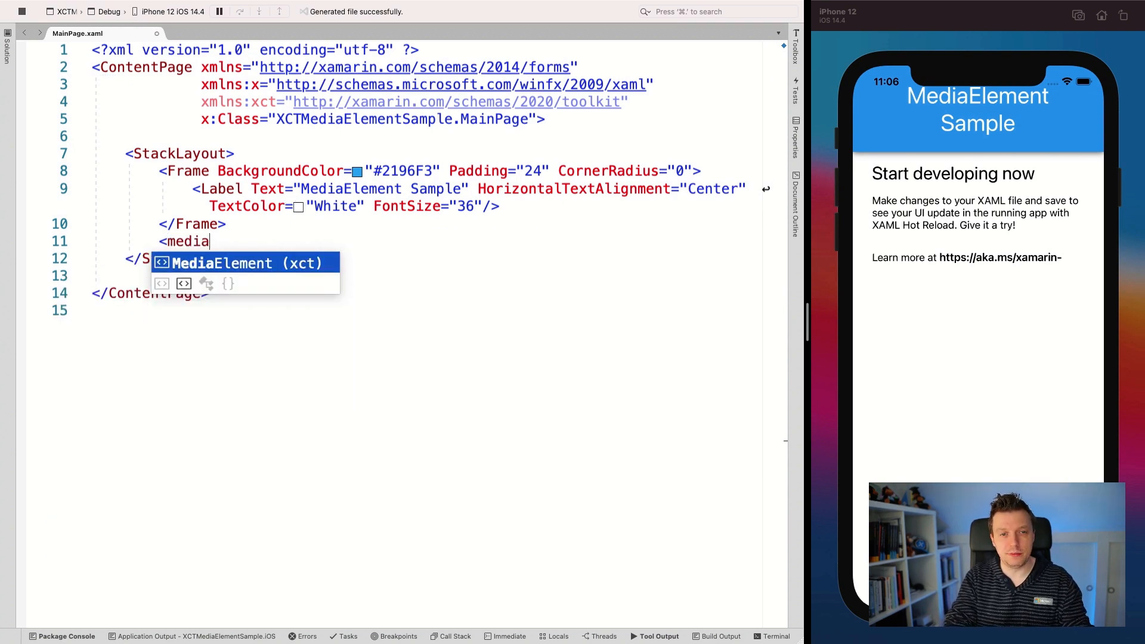
mouse_move(429, 465)
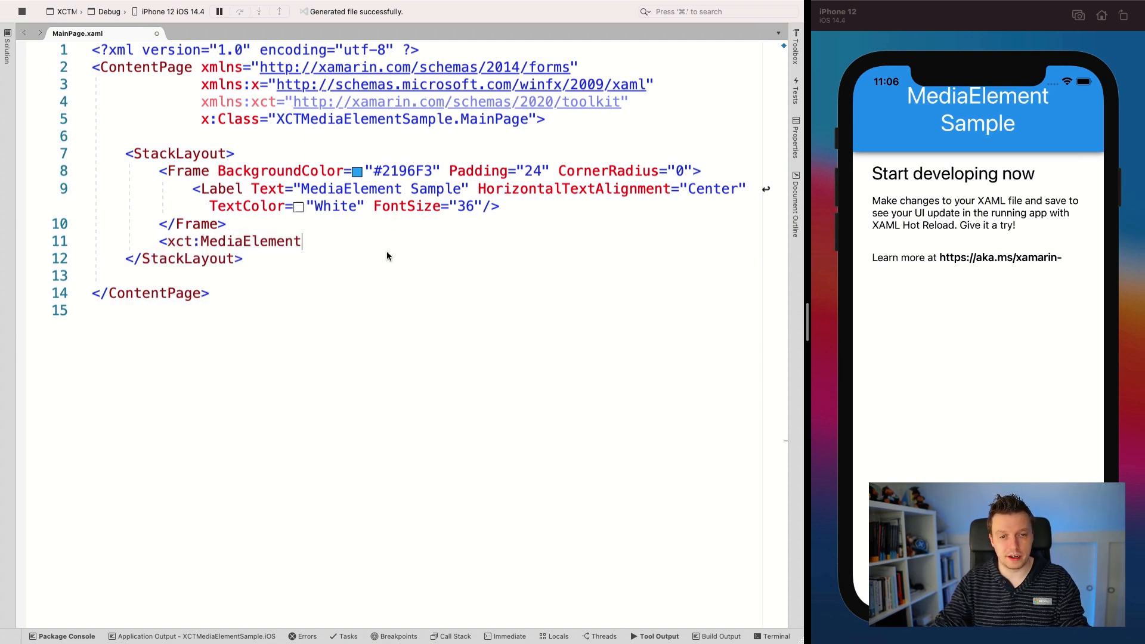
type("/>")
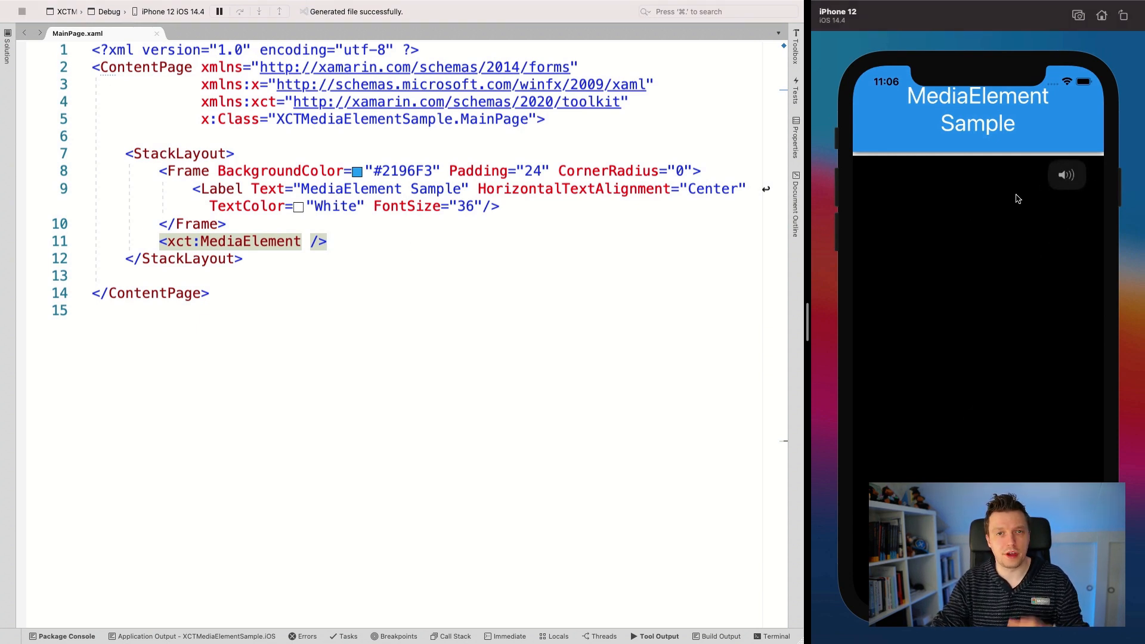
mouse_move(303, 247)
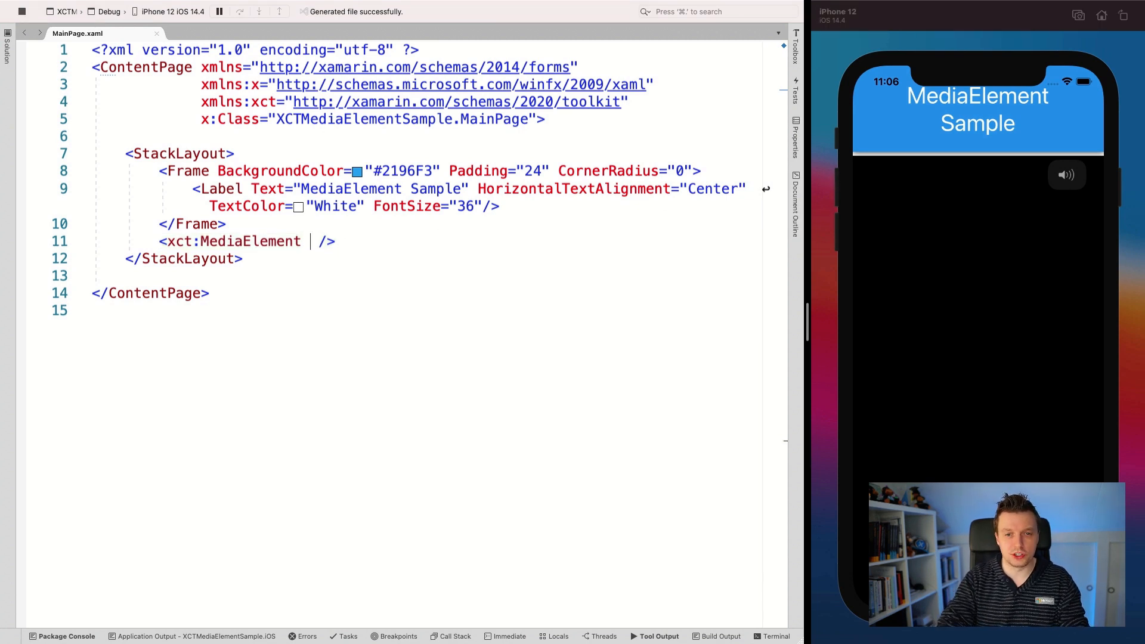
Step: Set Source to the sec.ch9.ms XamarinCommunityToolkit mp4 URL with & escaped as &amp;
type("Source=\"\"")
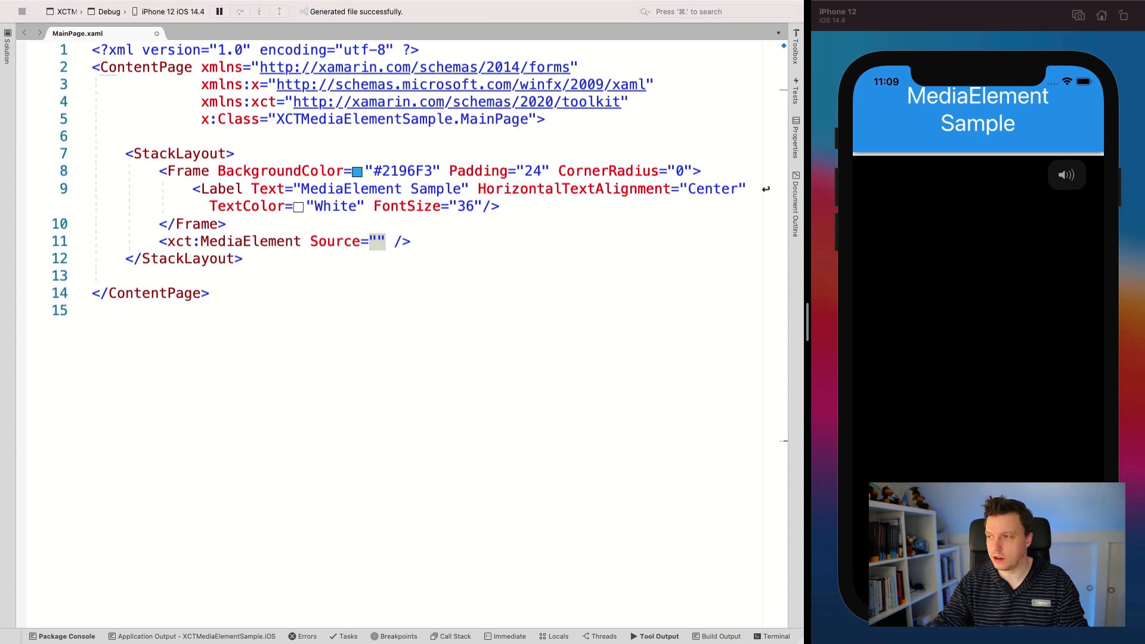
mouse_move(304, 270)
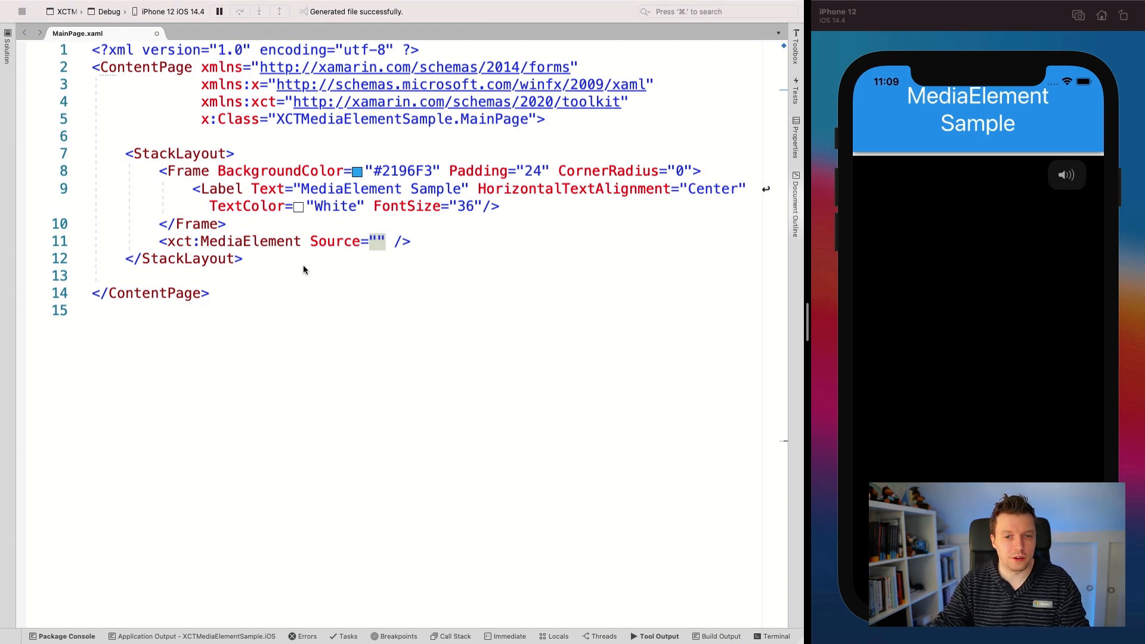
left_click(414, 242)
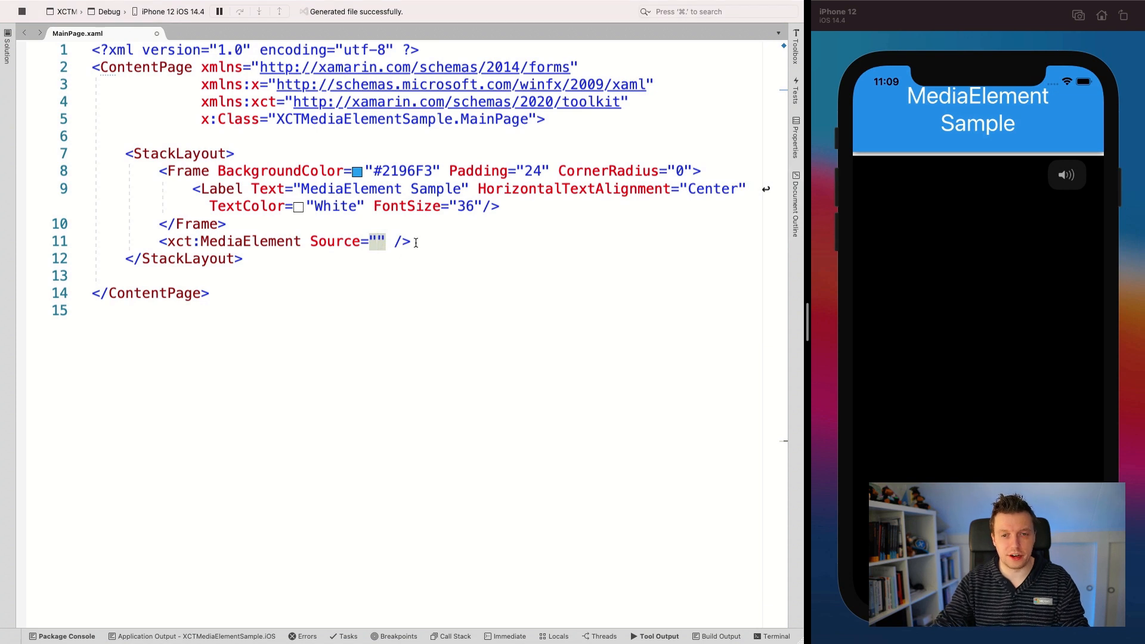
type("https://sec.ch9.ms/ch9/931f/12c0d8a2-9707-4416-913e-917e7e02931f/XamarinCommunityToolkitShow-AwesomeAsyncCommand&A_mid.mp4")
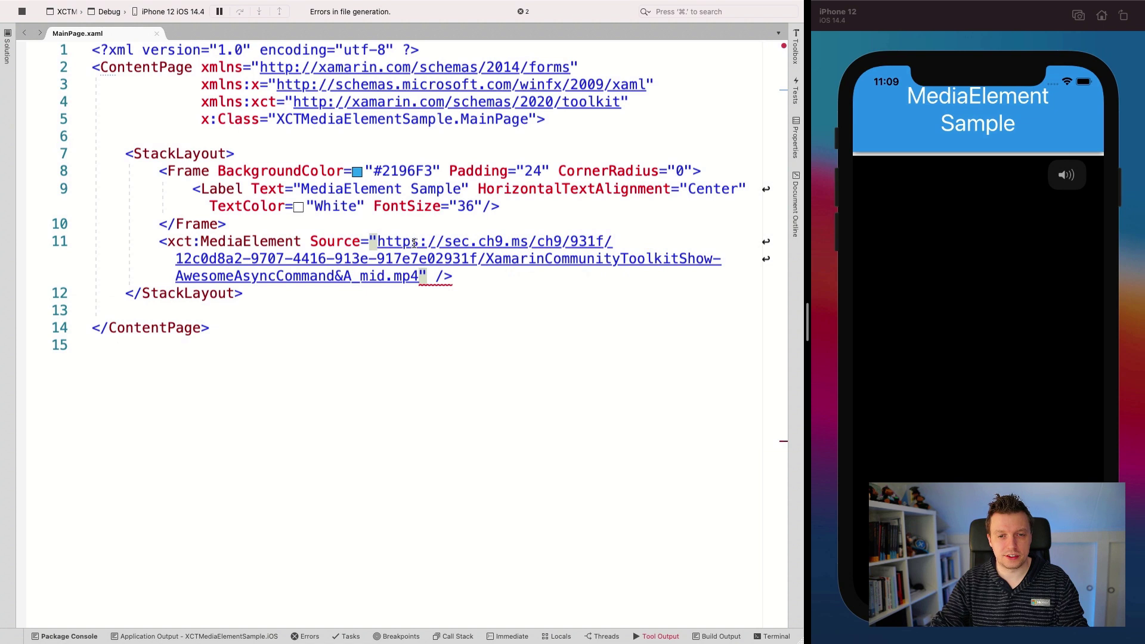
mouse_move(431, 276)
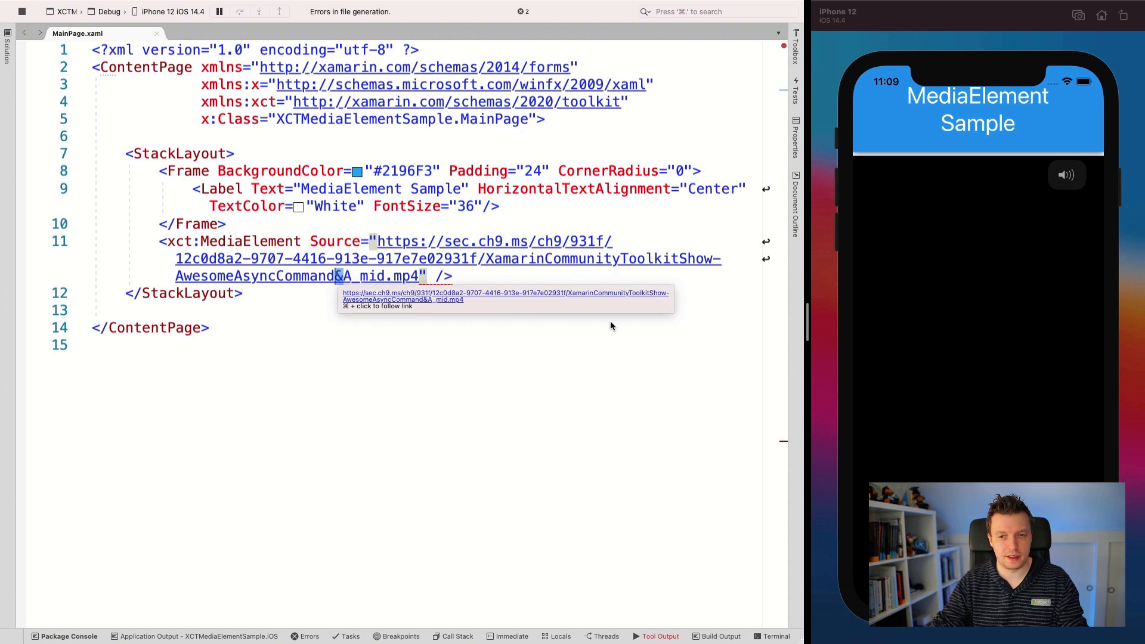
mouse_move(545, 378)
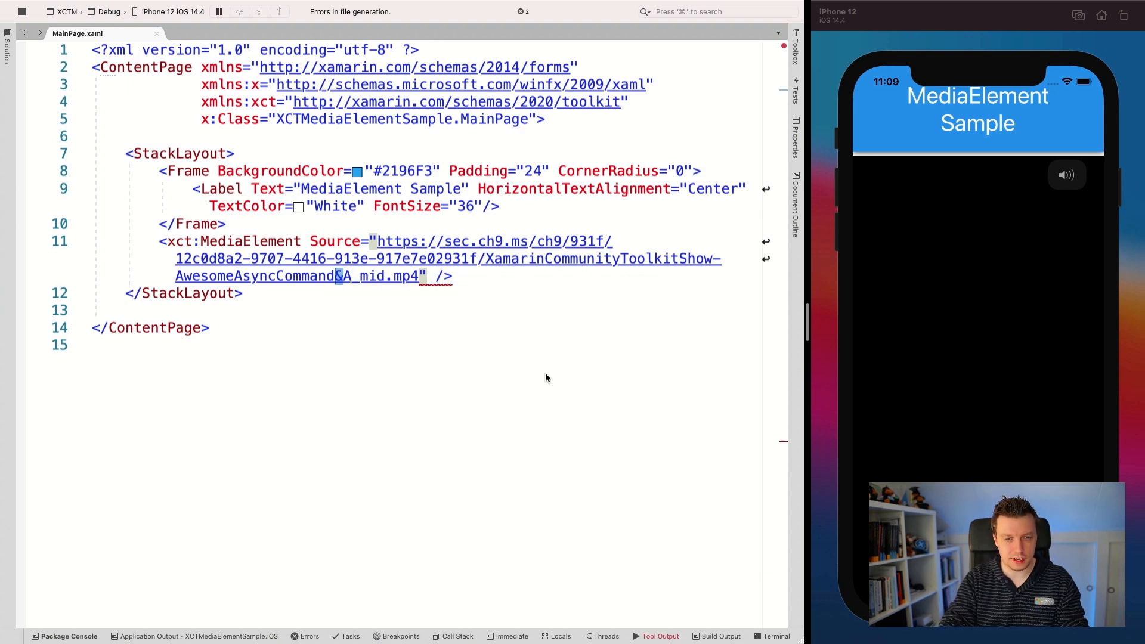
type("amp;")
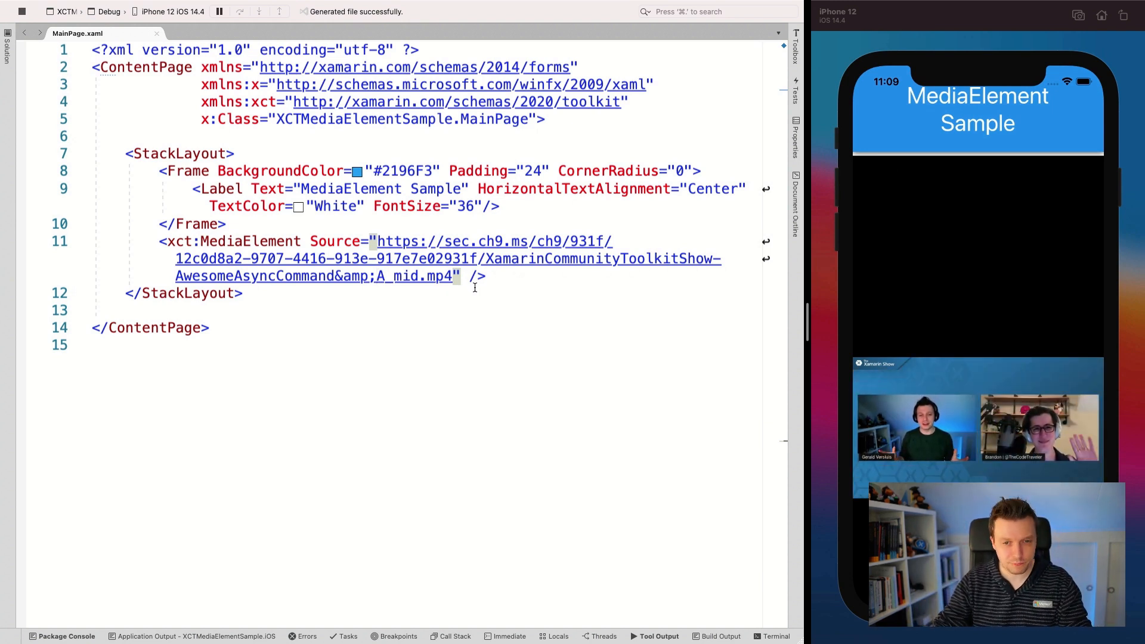
mouse_move(467, 241)
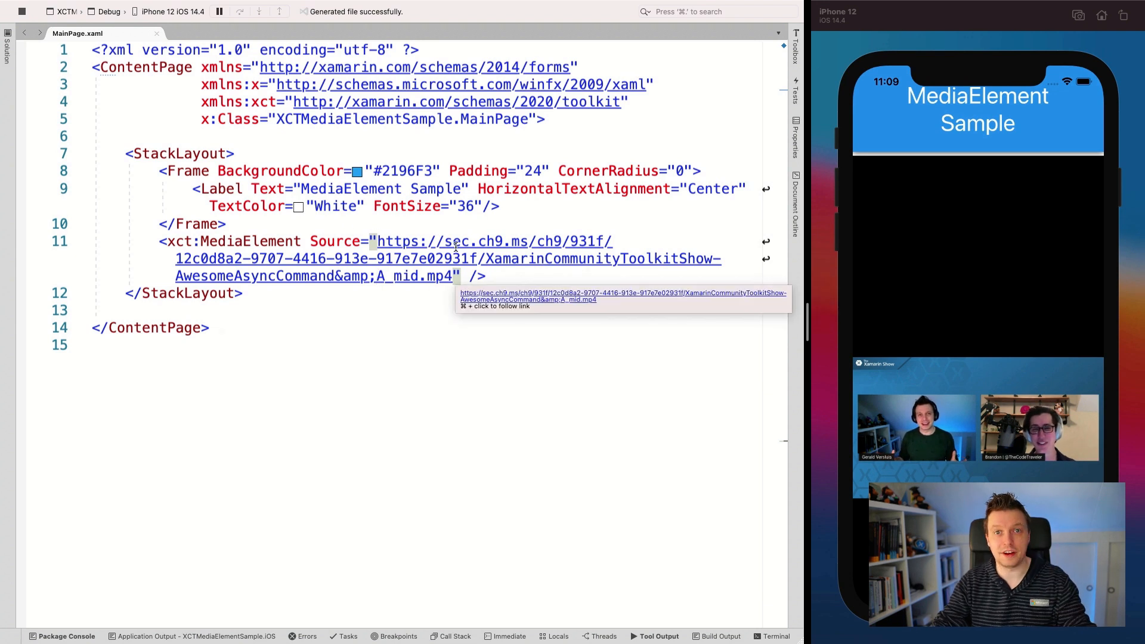
mouse_move(493, 323)
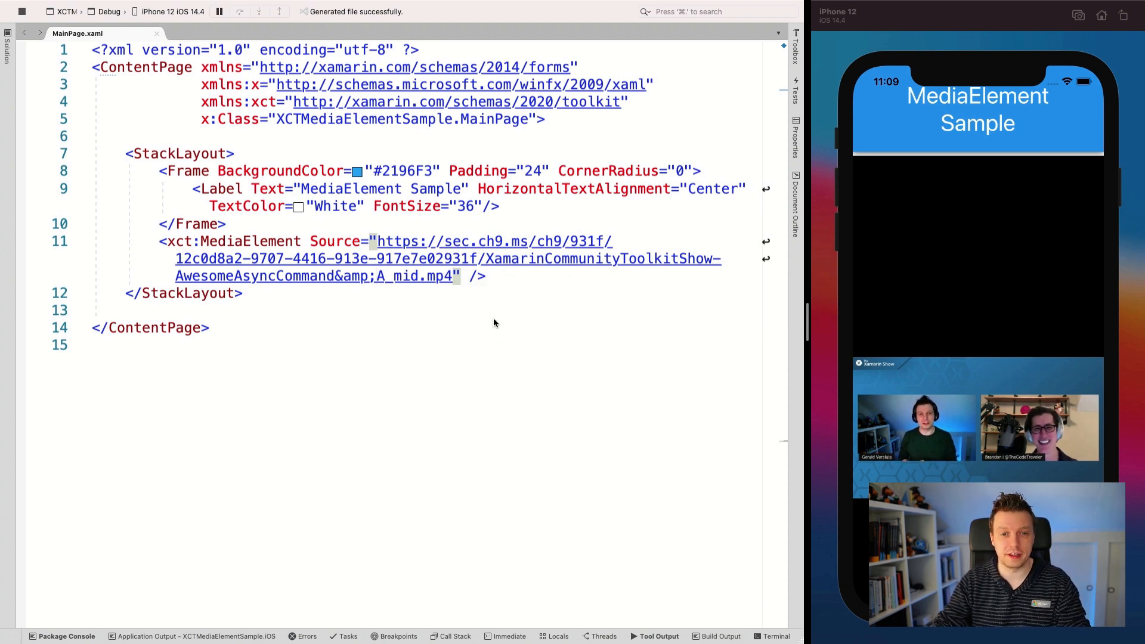
mouse_move(336, 240)
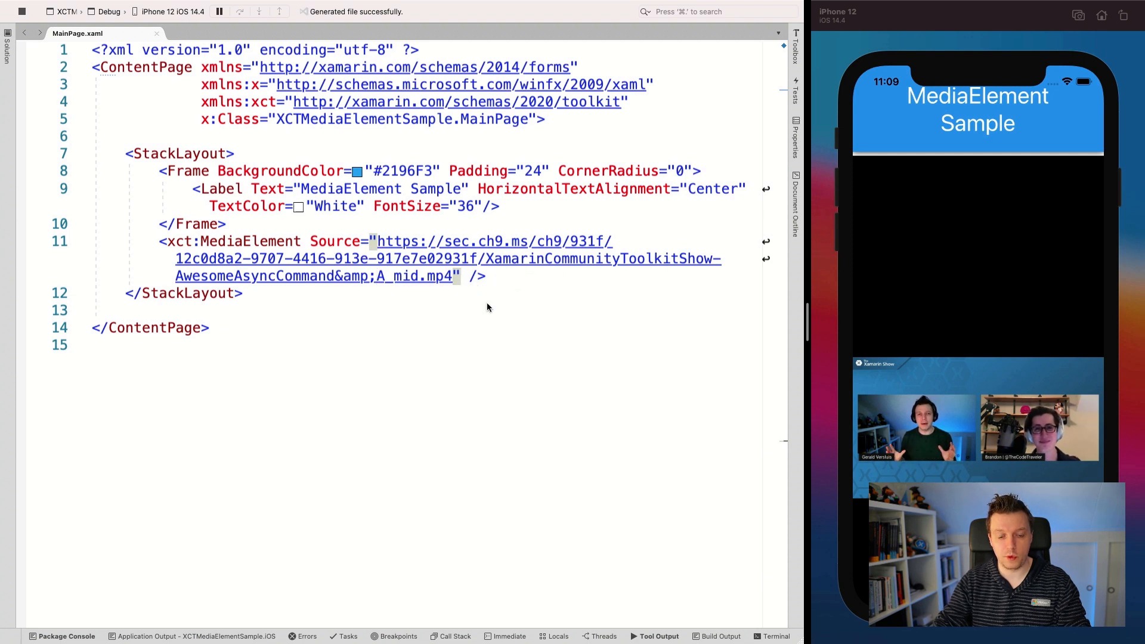
Step: Add AutoPlay="False" to the MediaElement, retyping it after removing the first attempt
type("AUto")
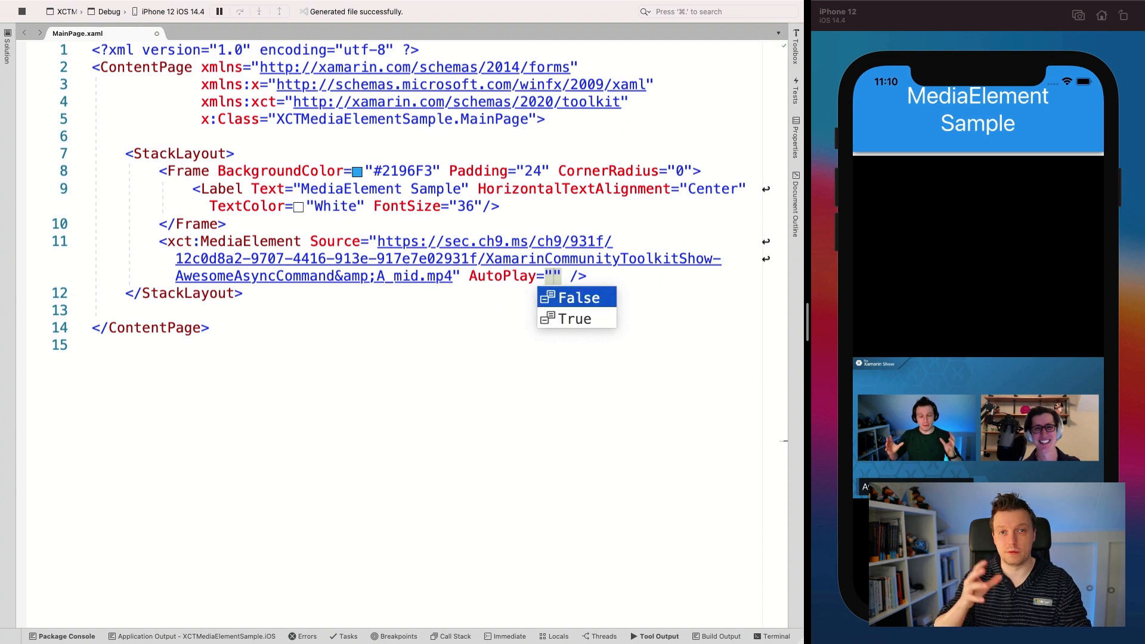
left_click(576, 297)
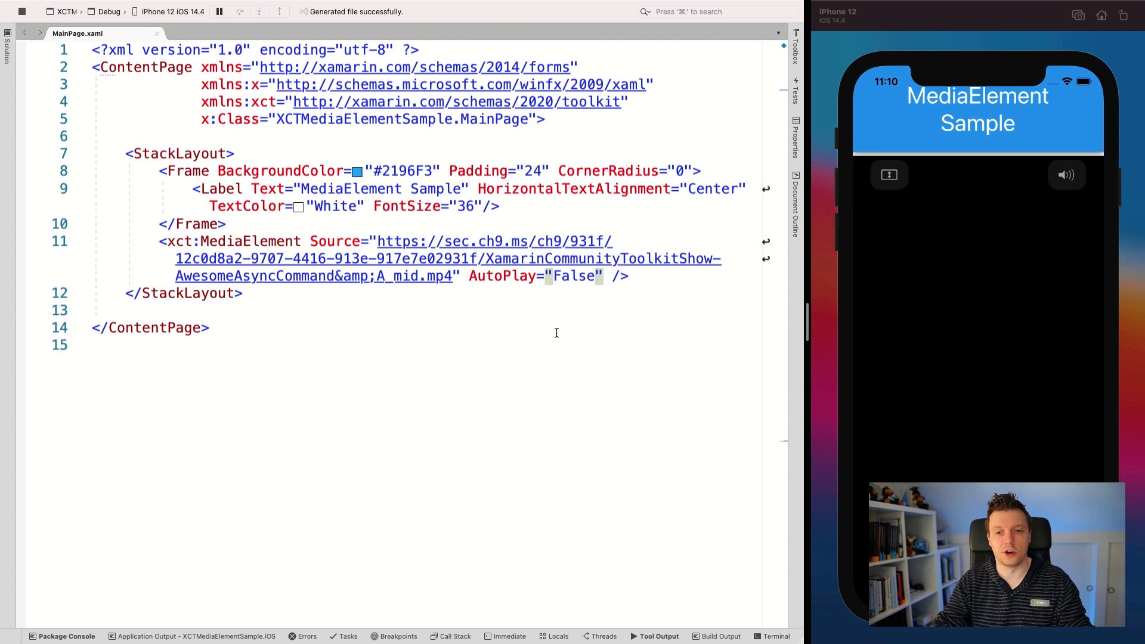
mouse_move(576, 329)
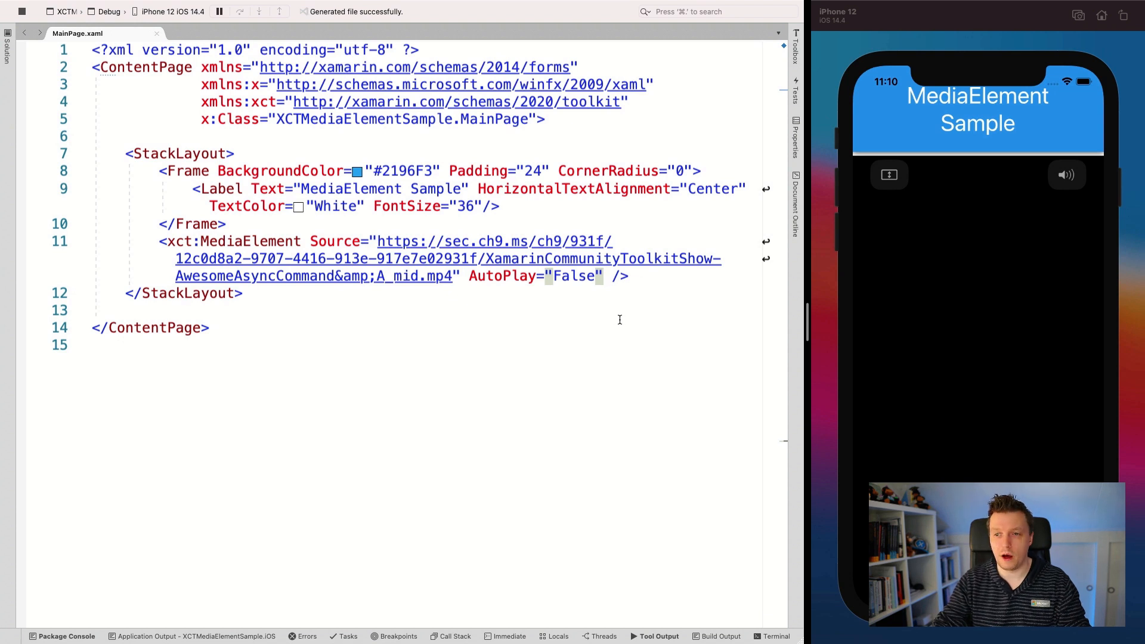
mouse_move(846, 299)
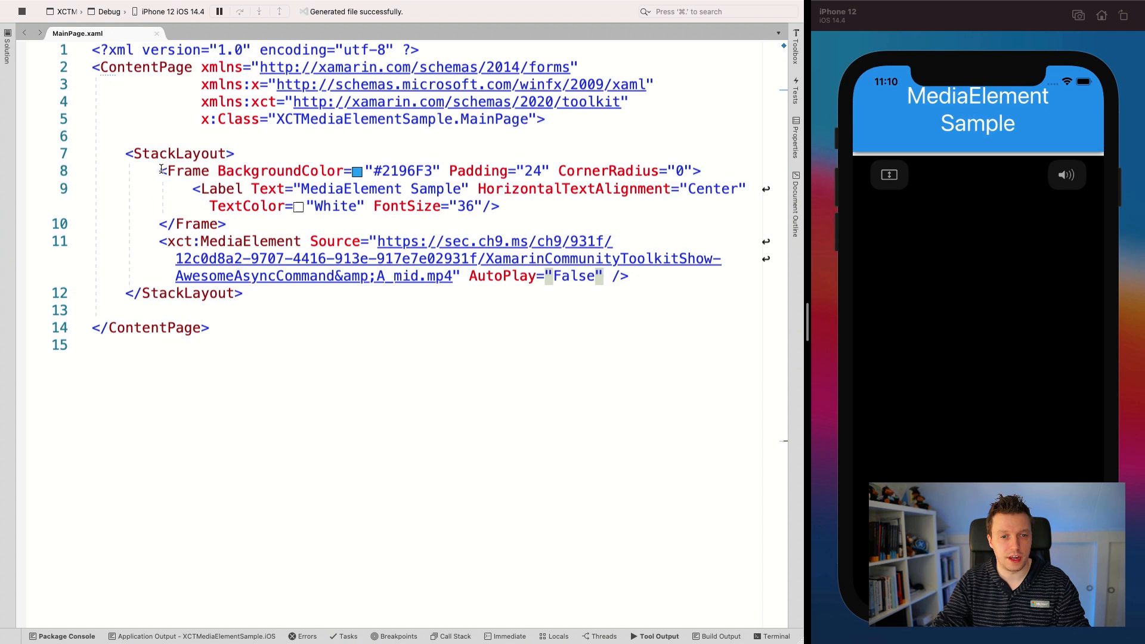
left_click_drag(164, 171, 227, 223)
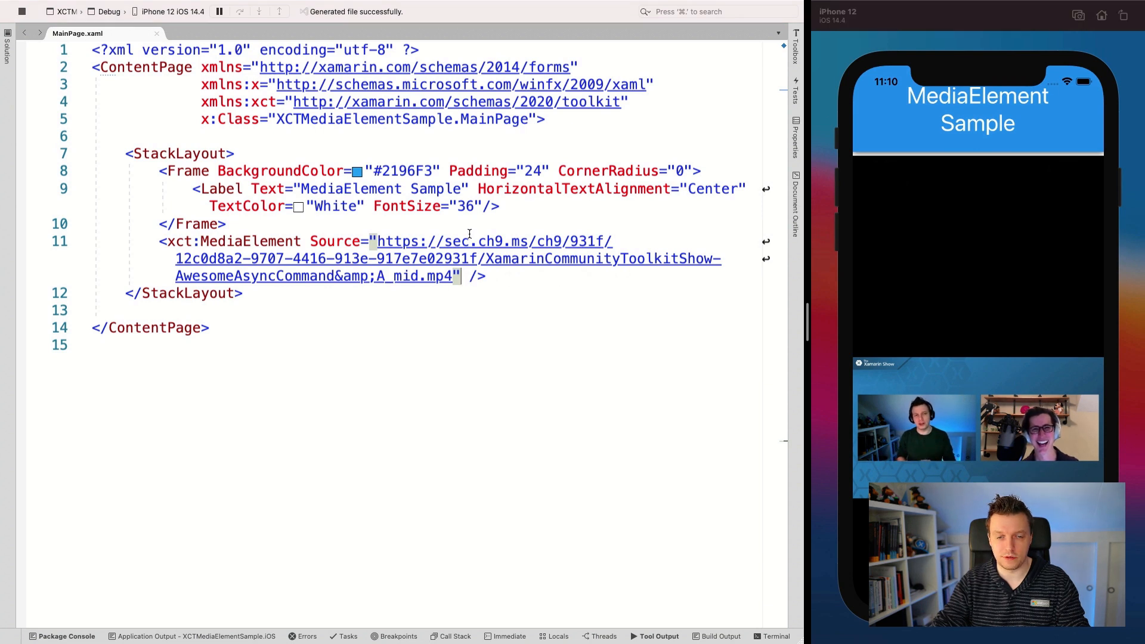
type("AutoPlay=\"False\"")
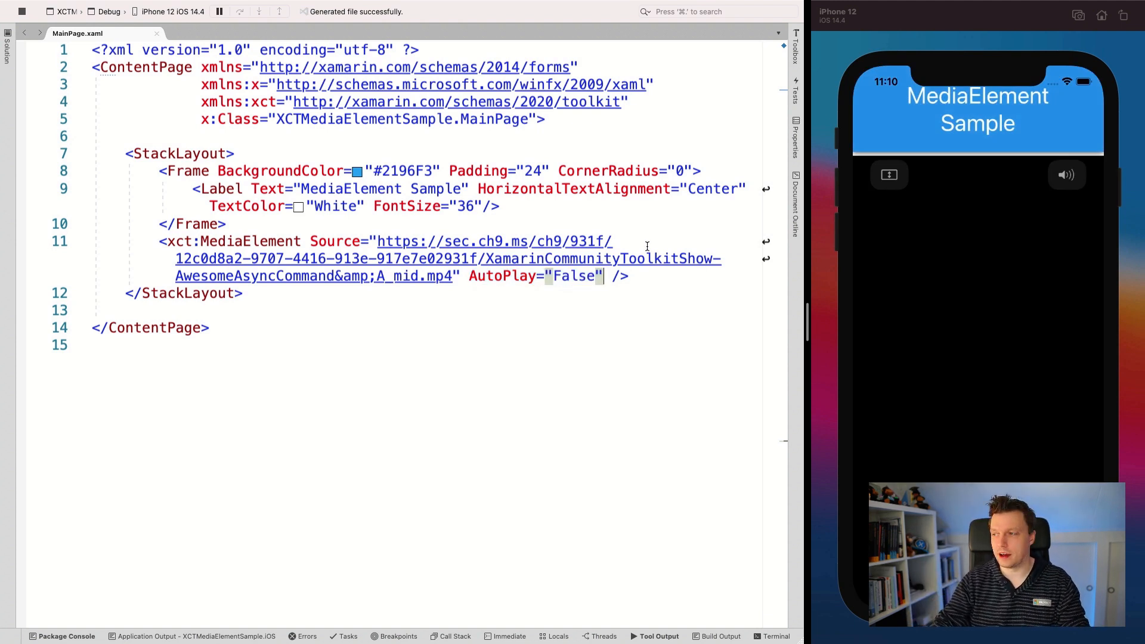
Step: Give the MediaElement a HeightRequest, a WidthRequest and HorizontalOptions="Center"
type("Hi")
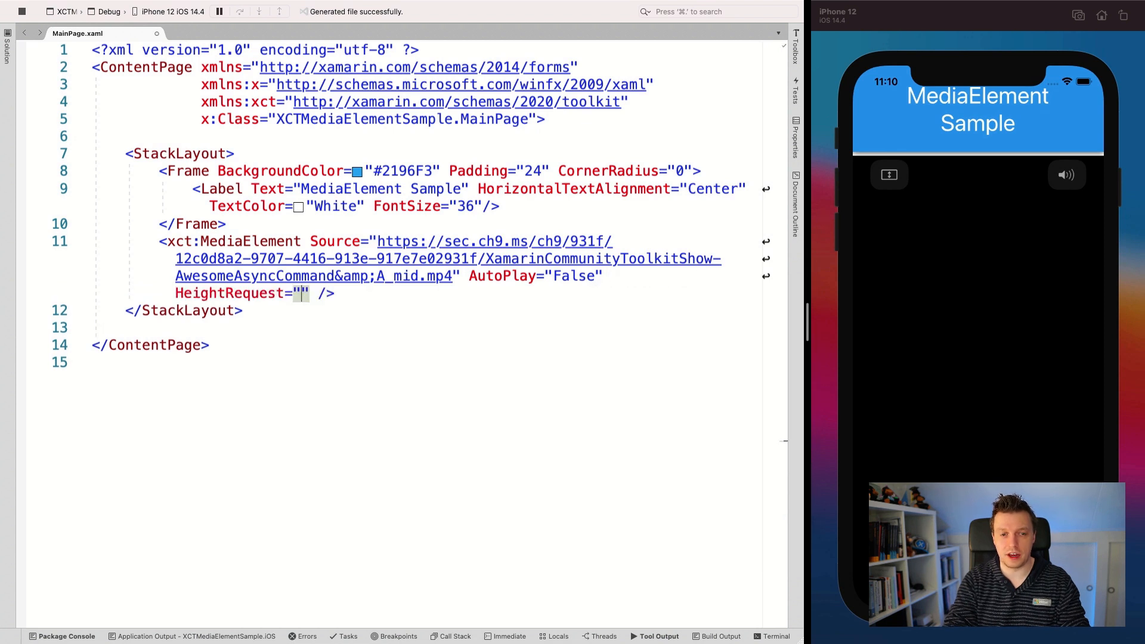
type("100")
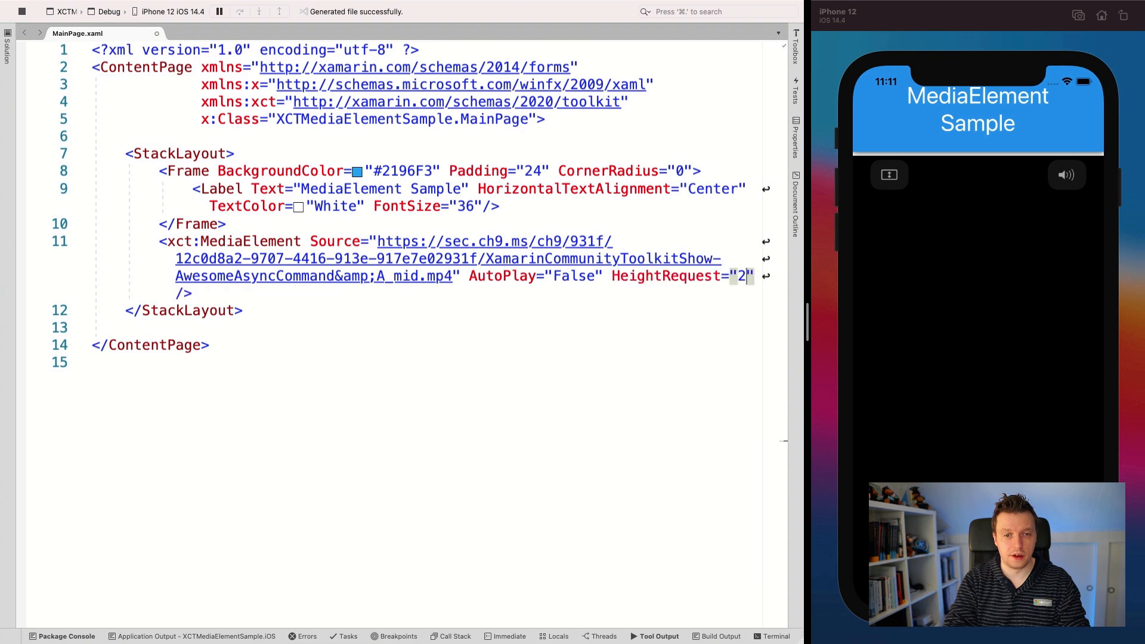
type("00")
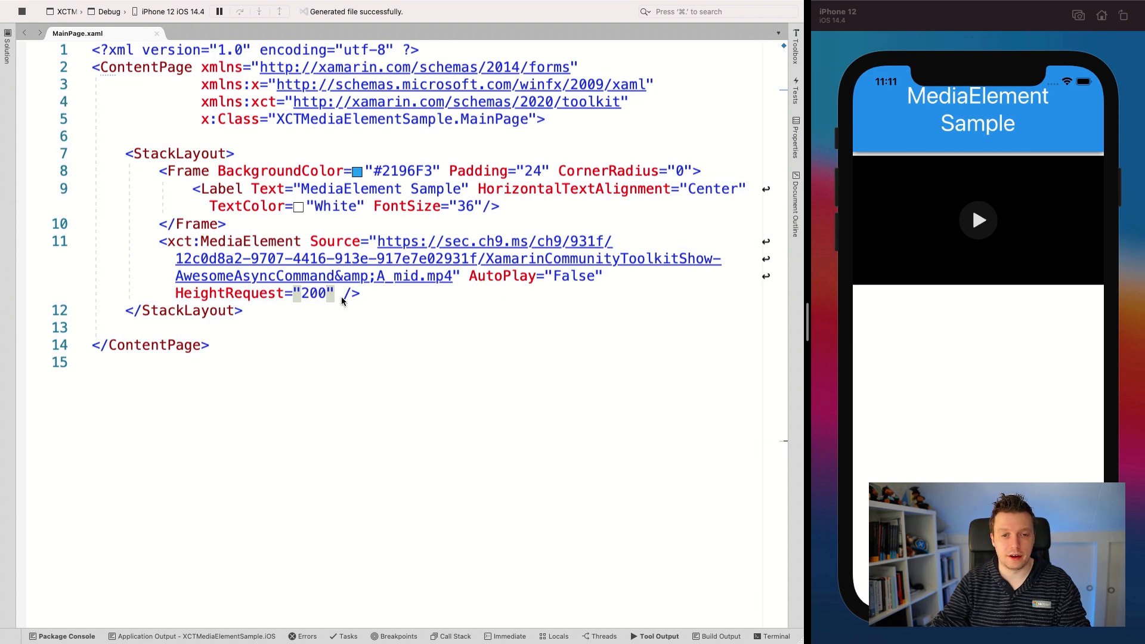
type("WidthRequest=\"\"")
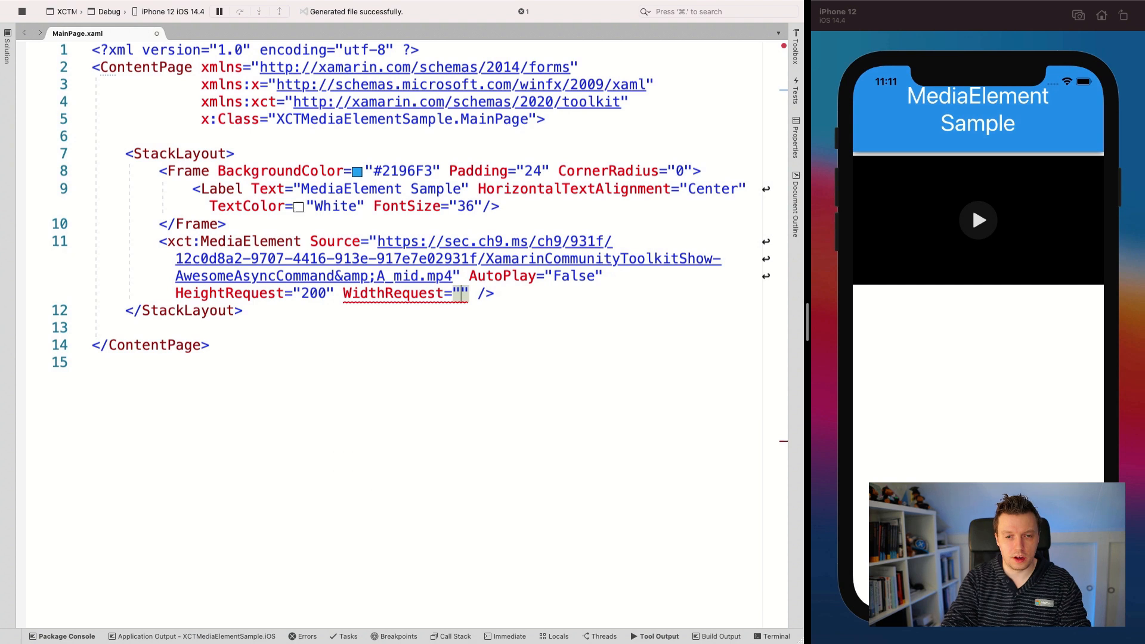
type("400\" HorizontalOptions=")
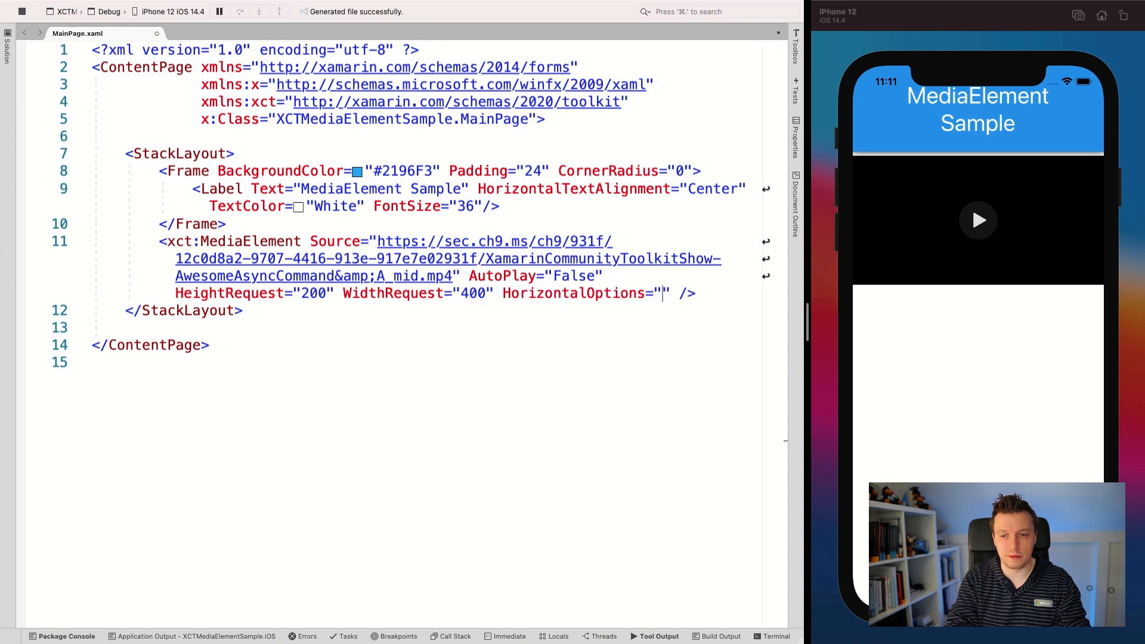
type("Center")
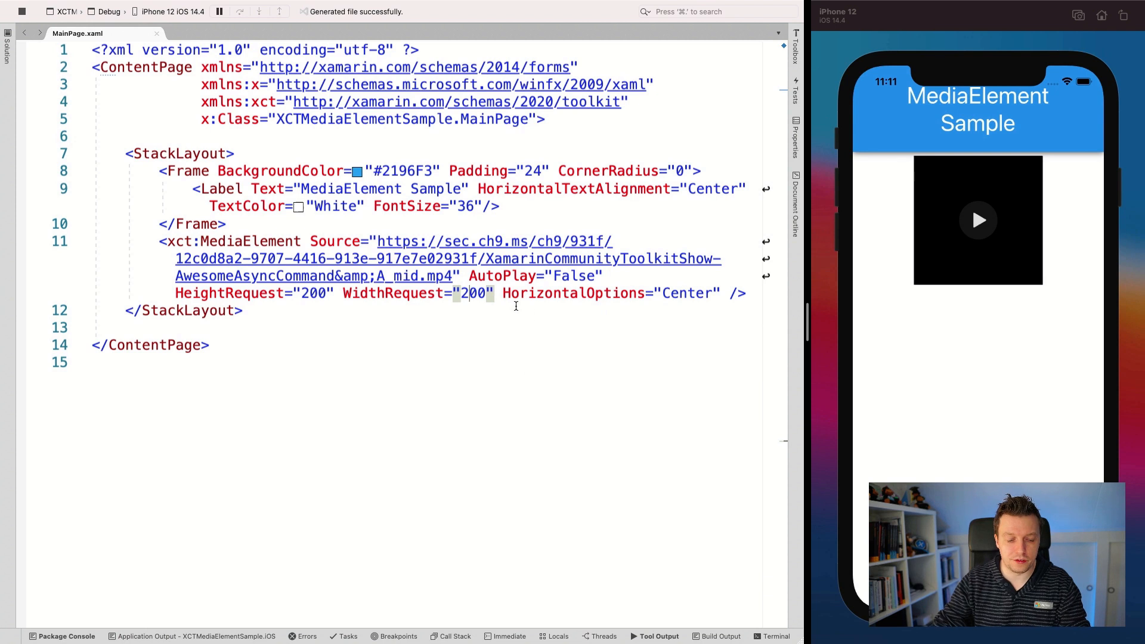
mouse_move(575, 293)
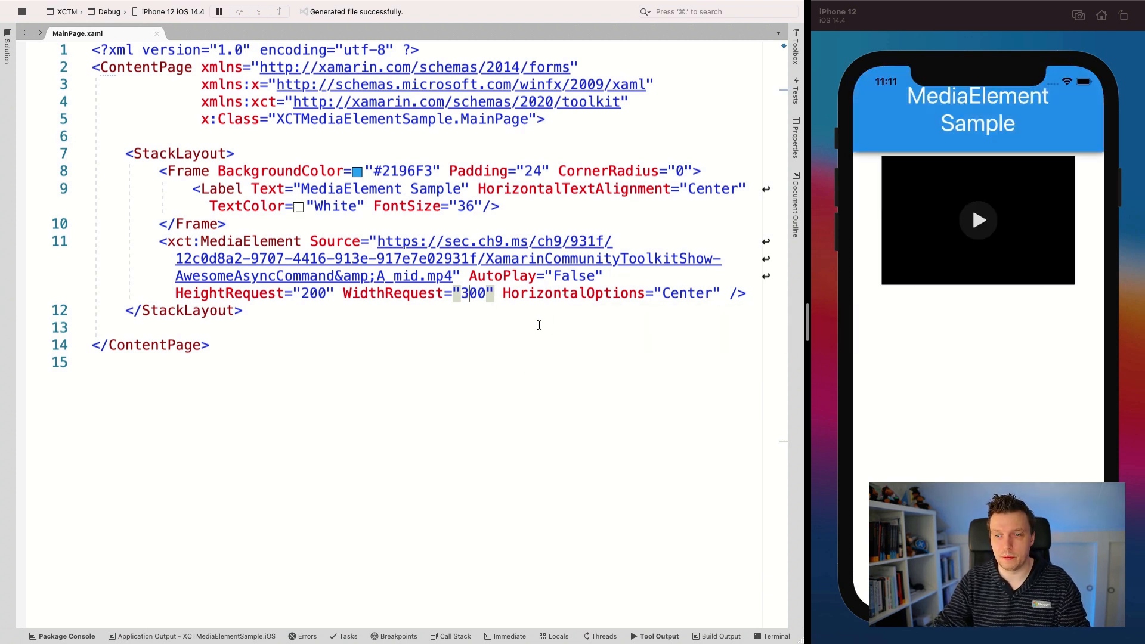
mouse_move(657, 259)
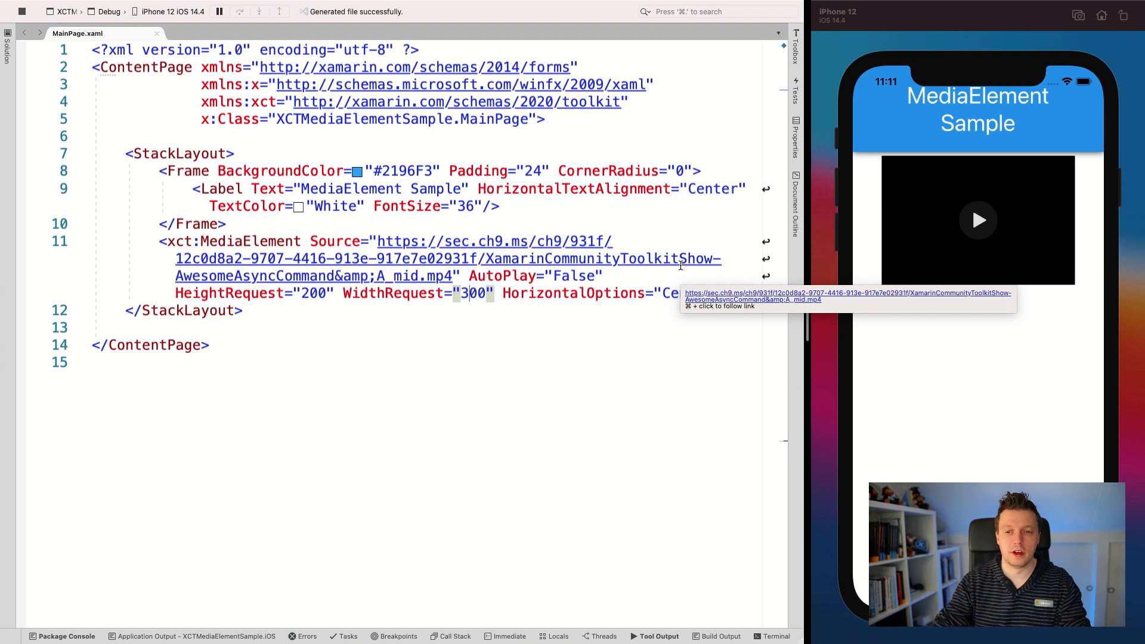
mouse_move(918, 256)
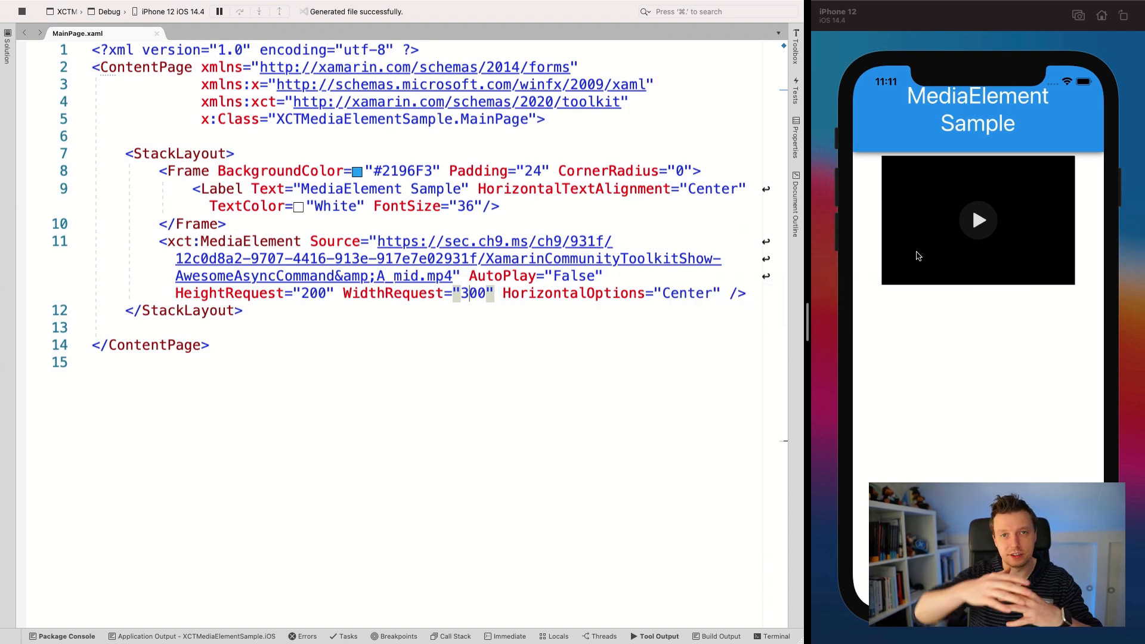
mouse_move(952, 243)
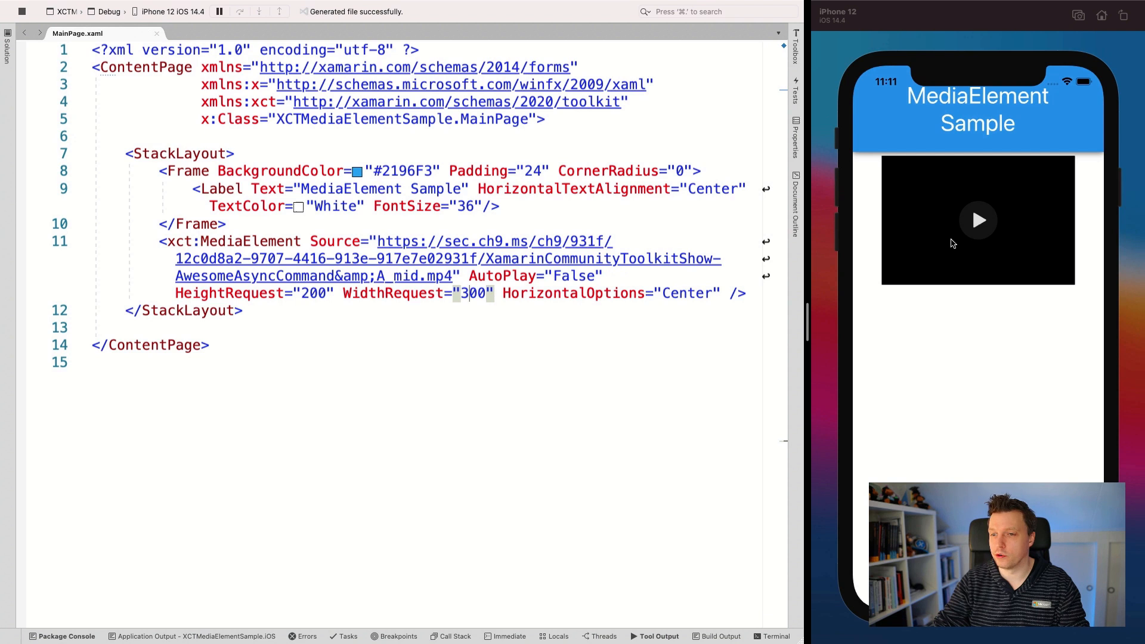
Step: Start the video with the simulator's play button, then return to the end of the MediaElement tag
left_click(976, 220)
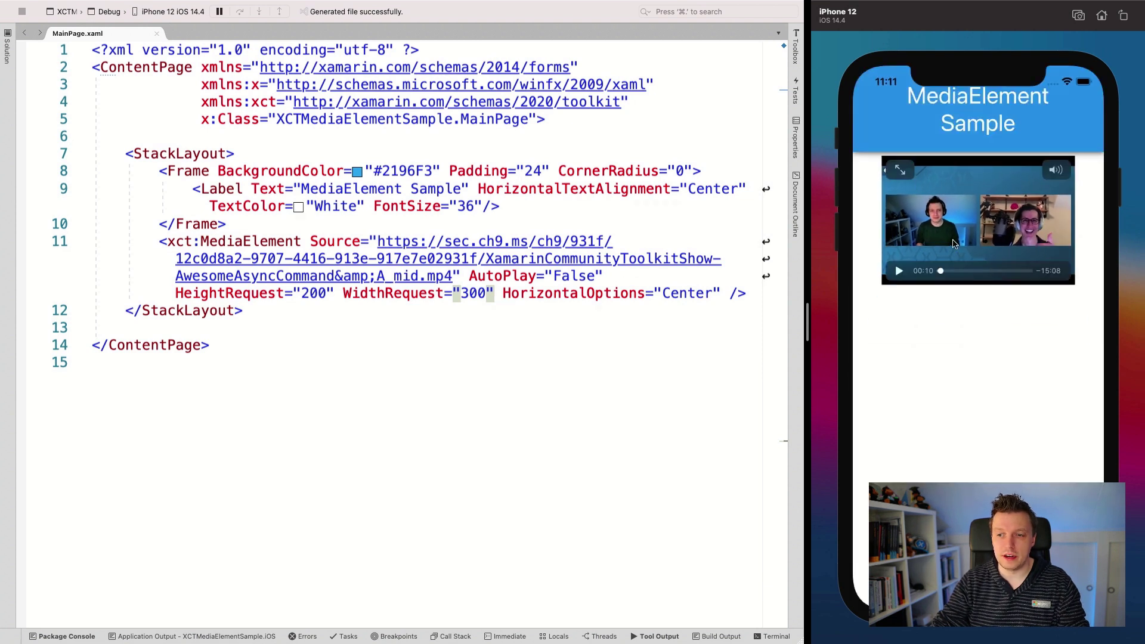
mouse_move(919, 271)
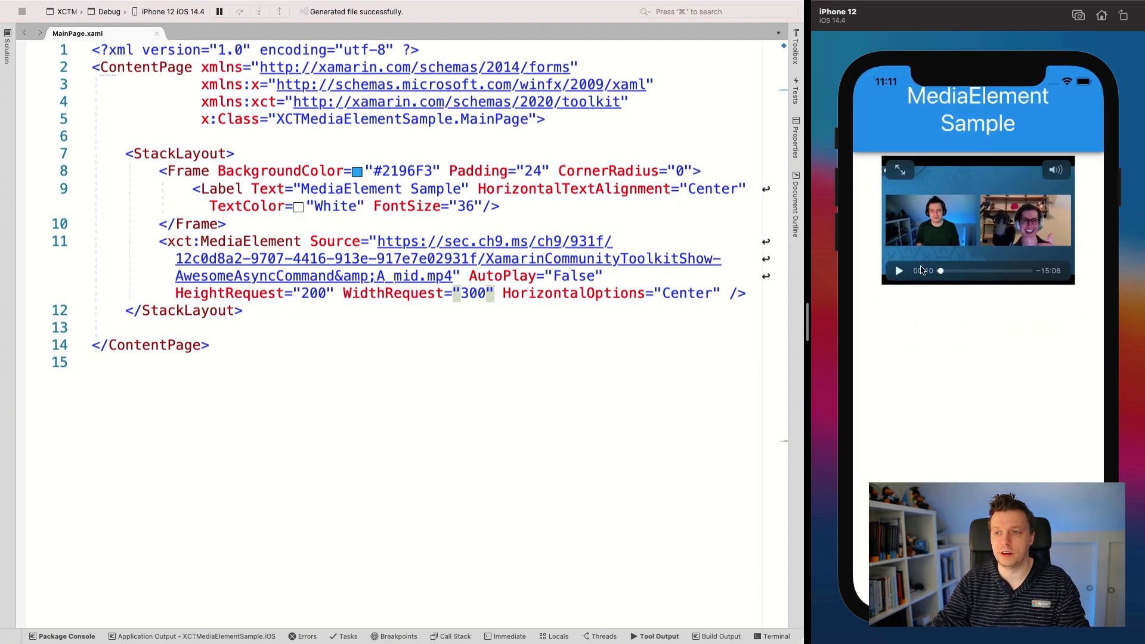
left_click(899, 271)
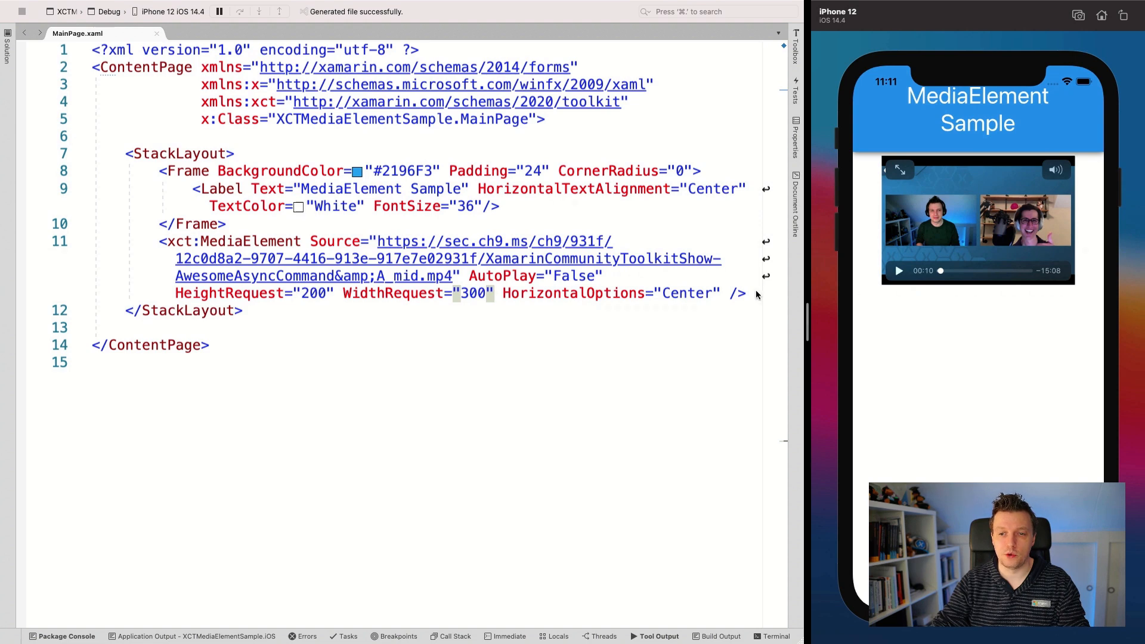
type("a")
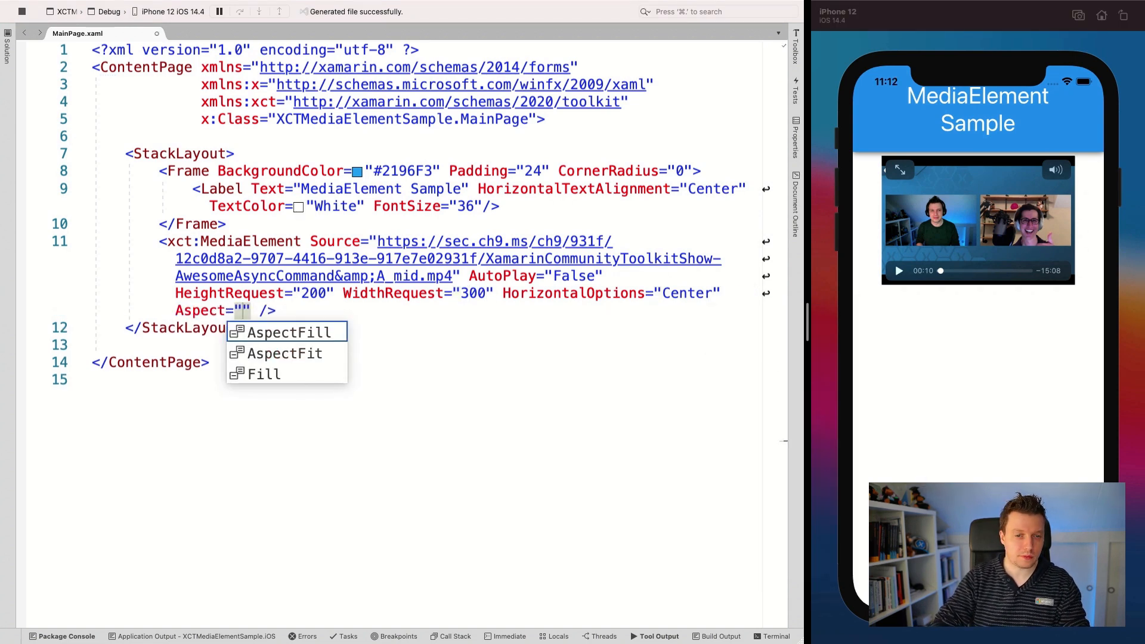
left_click(262, 373)
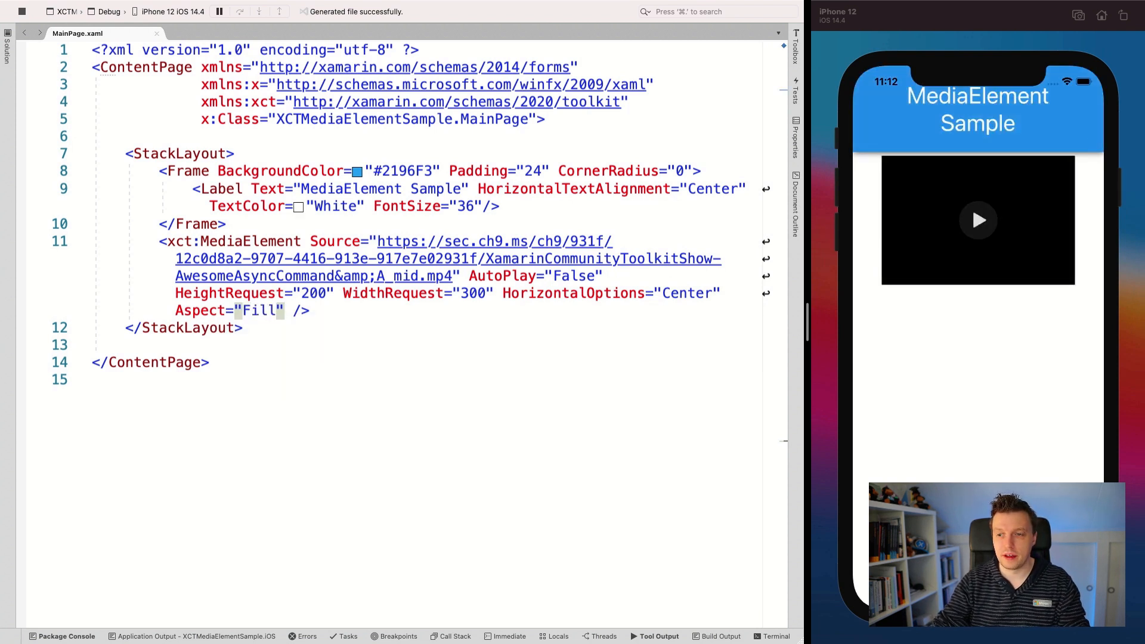
left_click(977, 219)
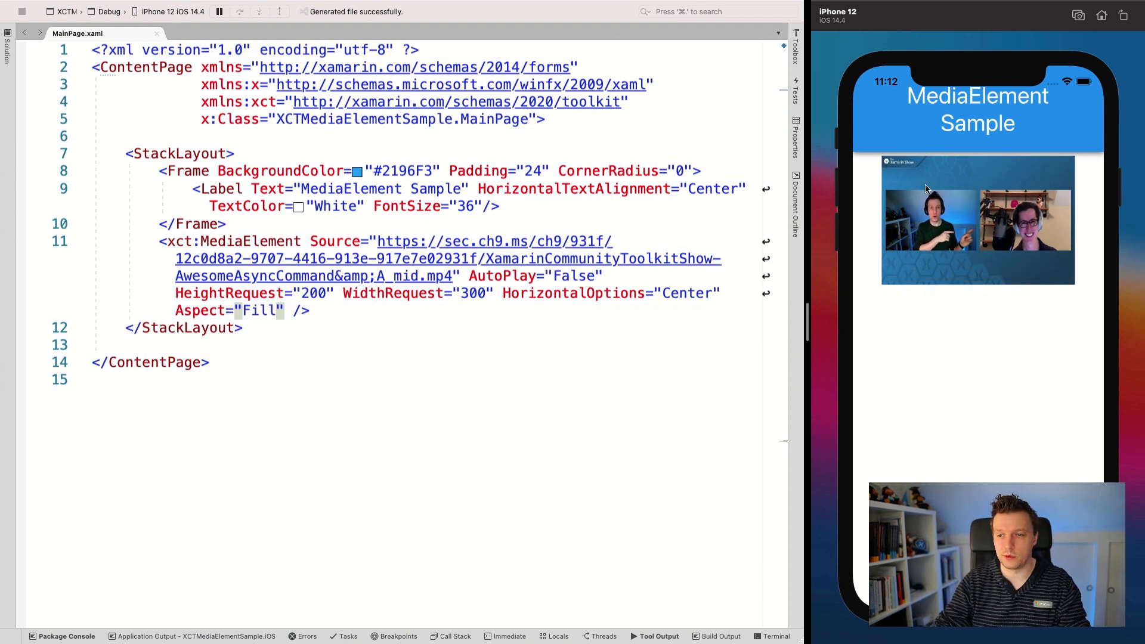
left_click(977, 219)
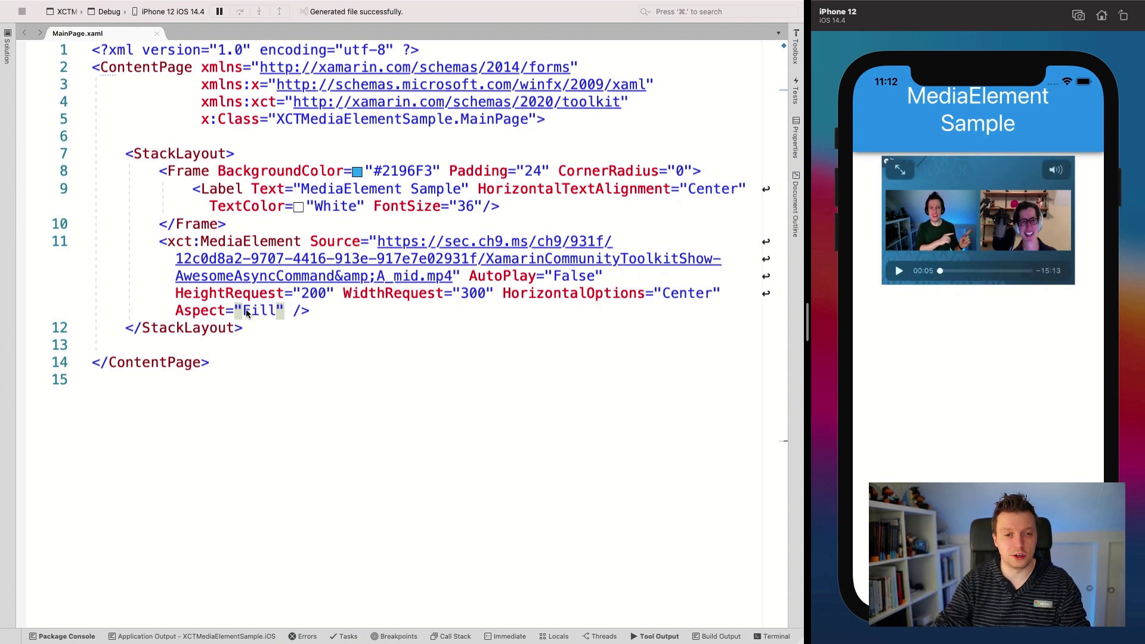
mouse_move(201, 310)
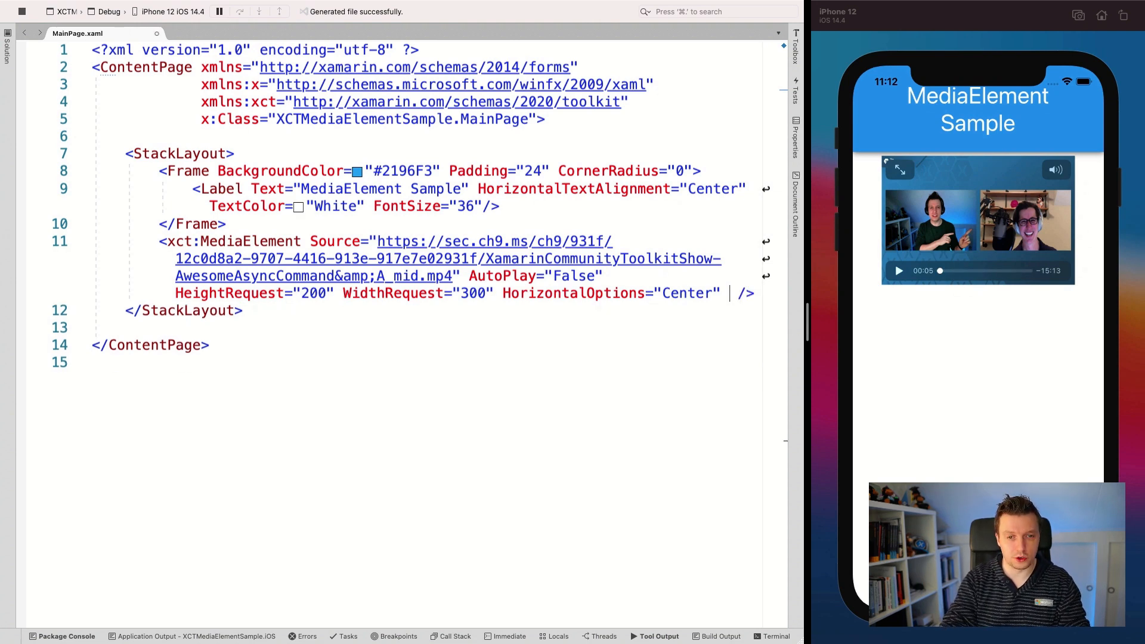
Step: Try ShowsPlaybackControls and Volume, discard them, and start a CurrentState=" attribute
type("ShowsPlaybackControls=\"\" />")
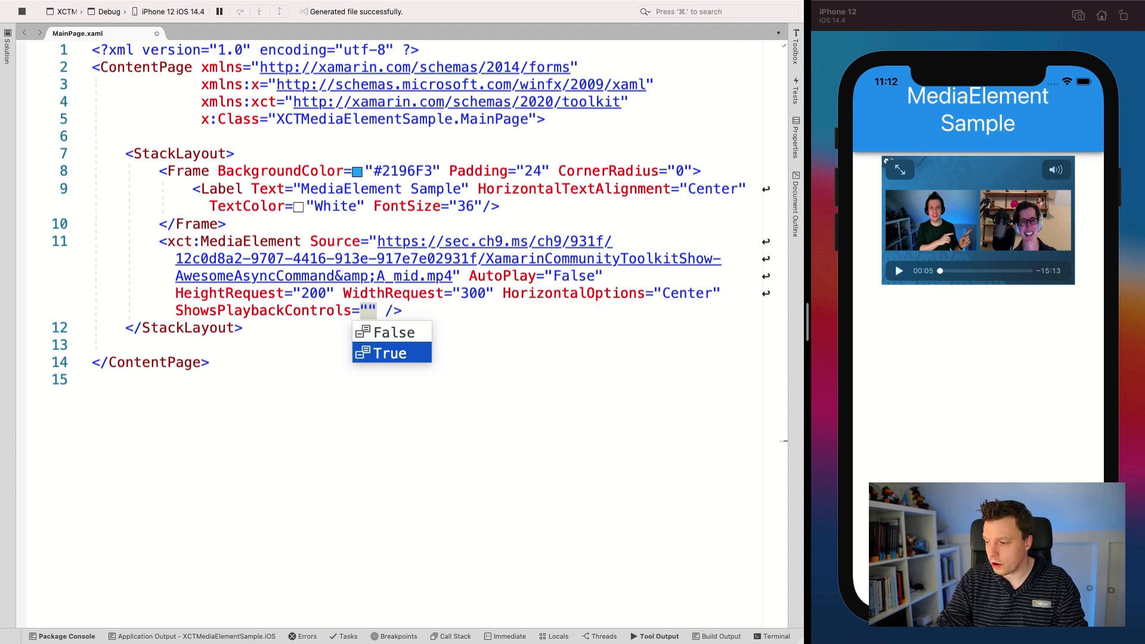
mouse_move(536, 241)
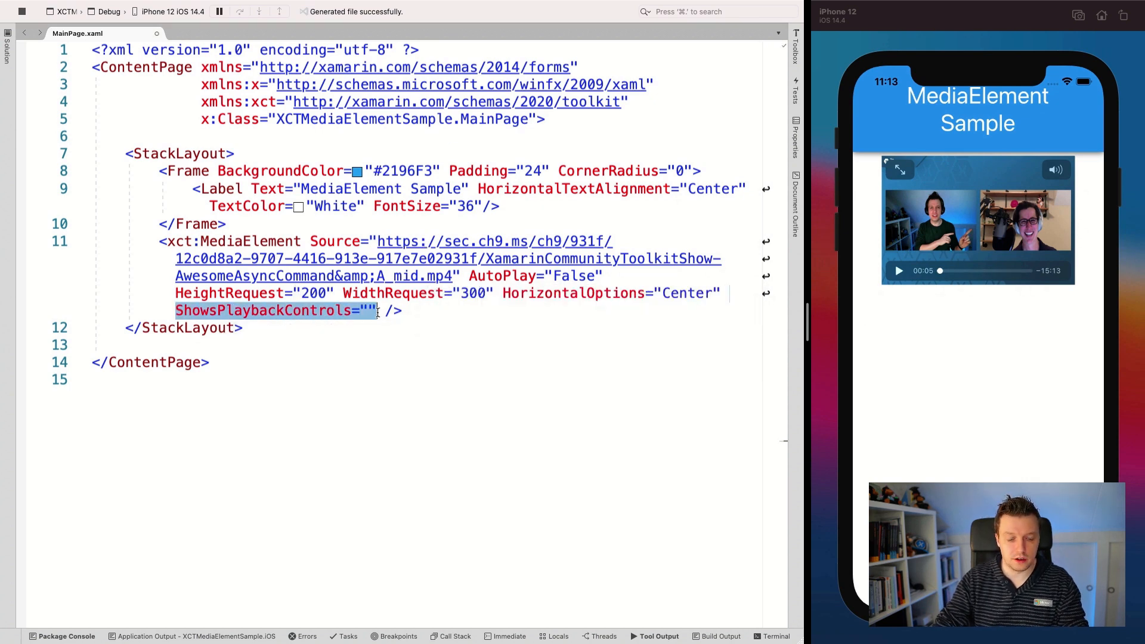
type("Vol")
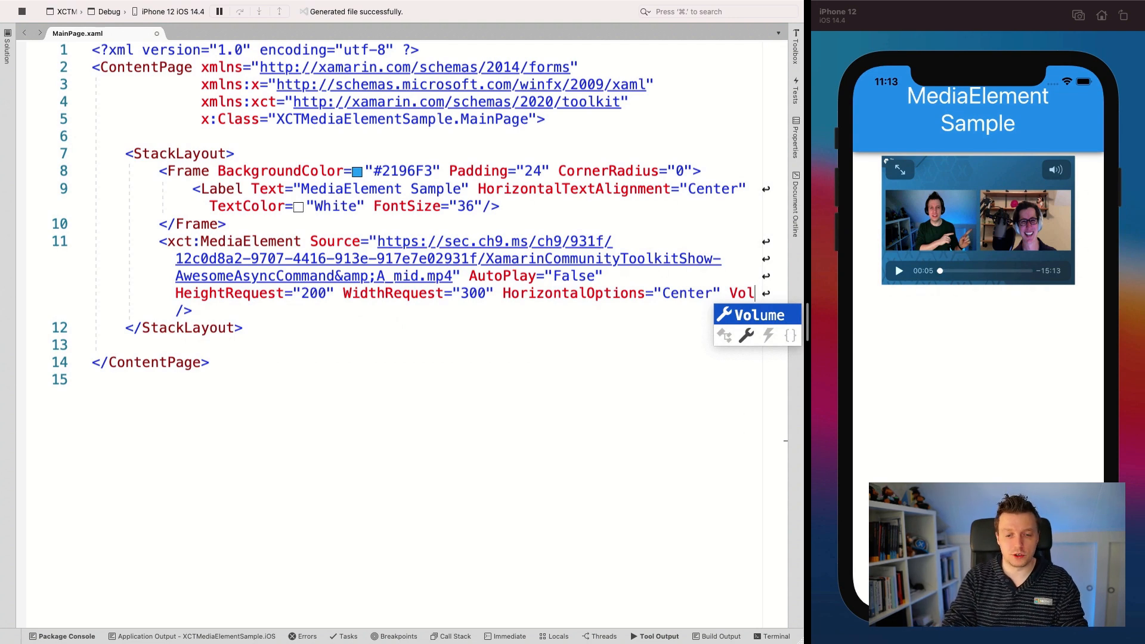
type("Stat")
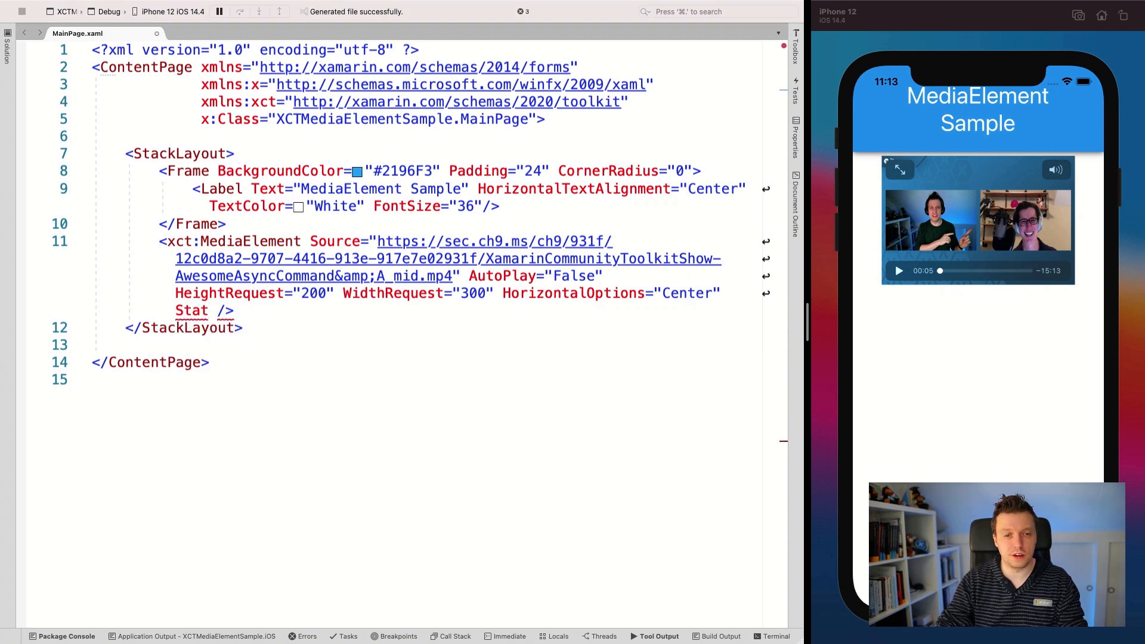
type("Current")
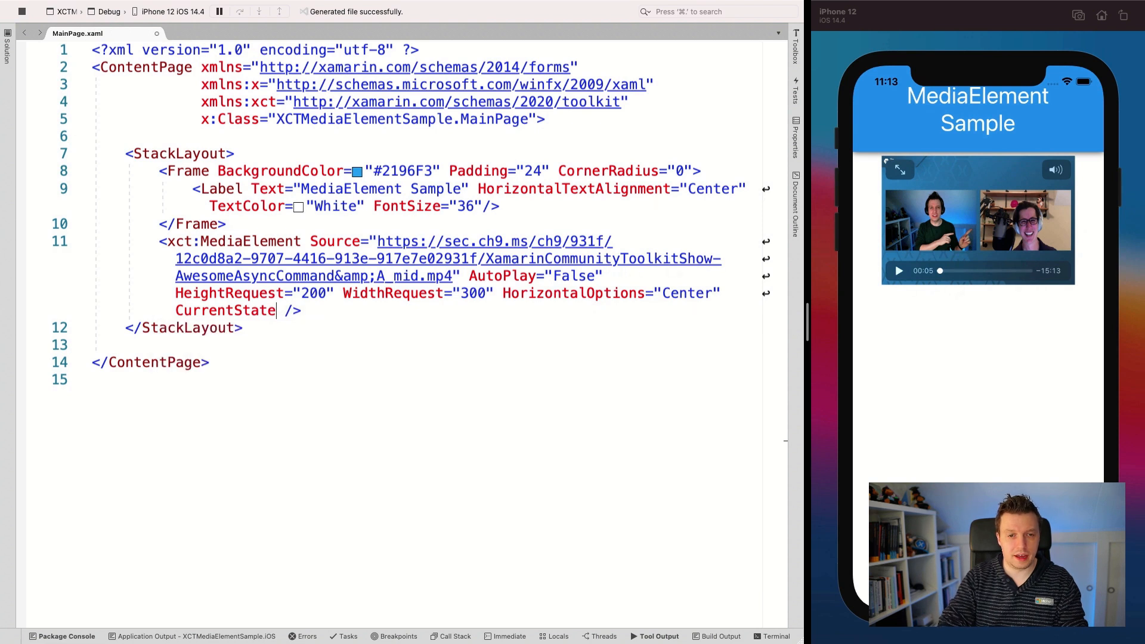
type("=\"")
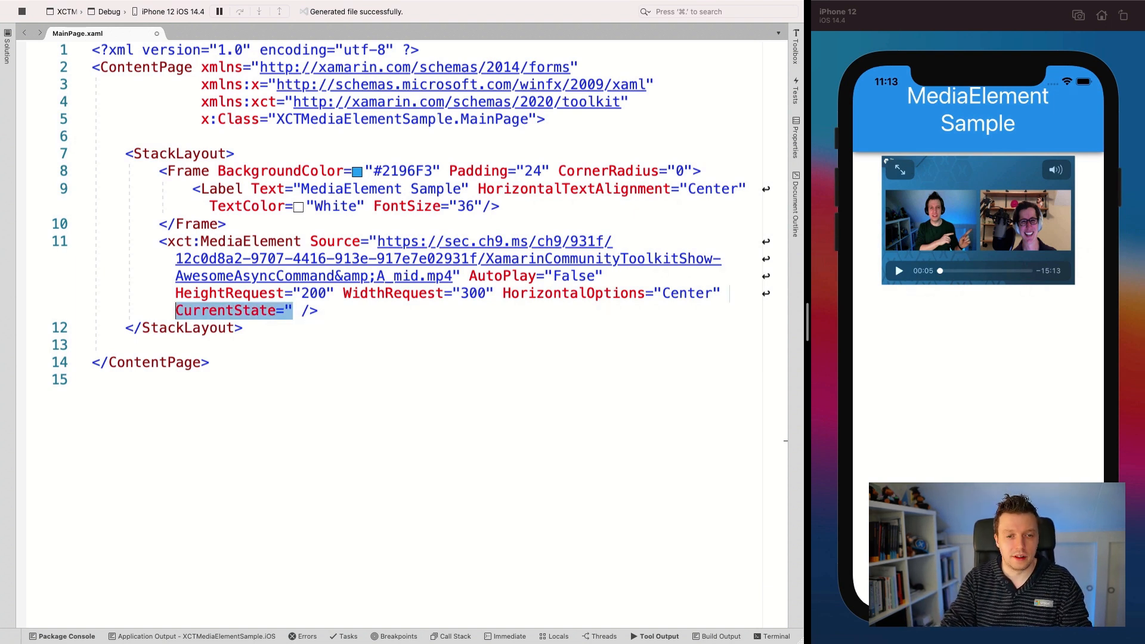
Step: Try Position="", remove it for its invalid value, and begin a KeepScreenOn attribute
type("P")
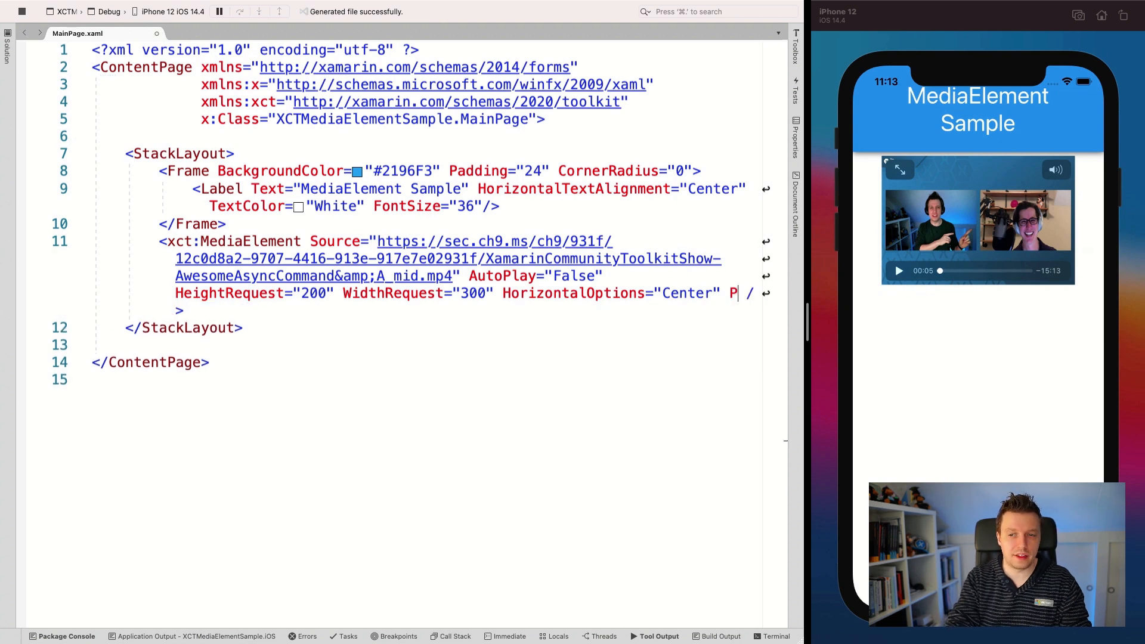
type("osition=\"\" />")
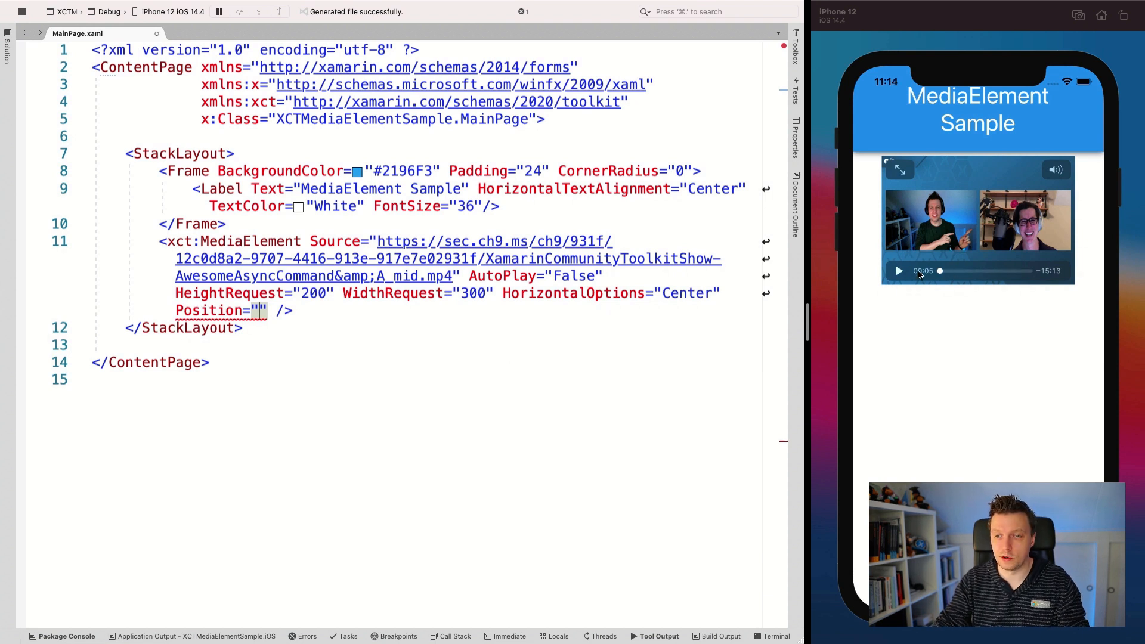
mouse_move(1081, 278)
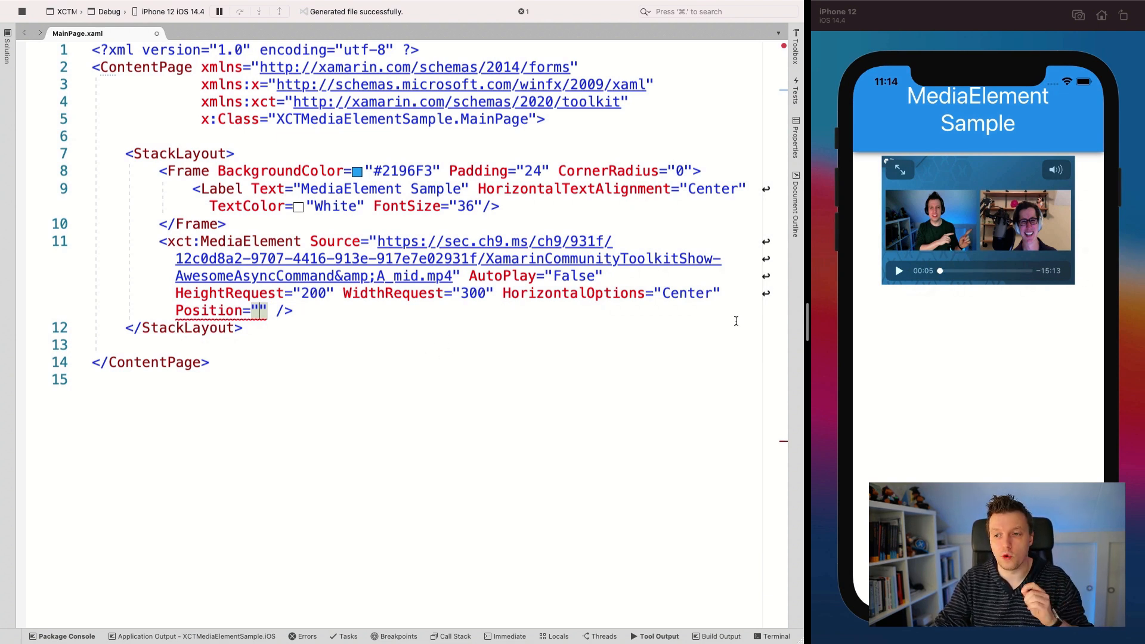
mouse_move(551, 298)
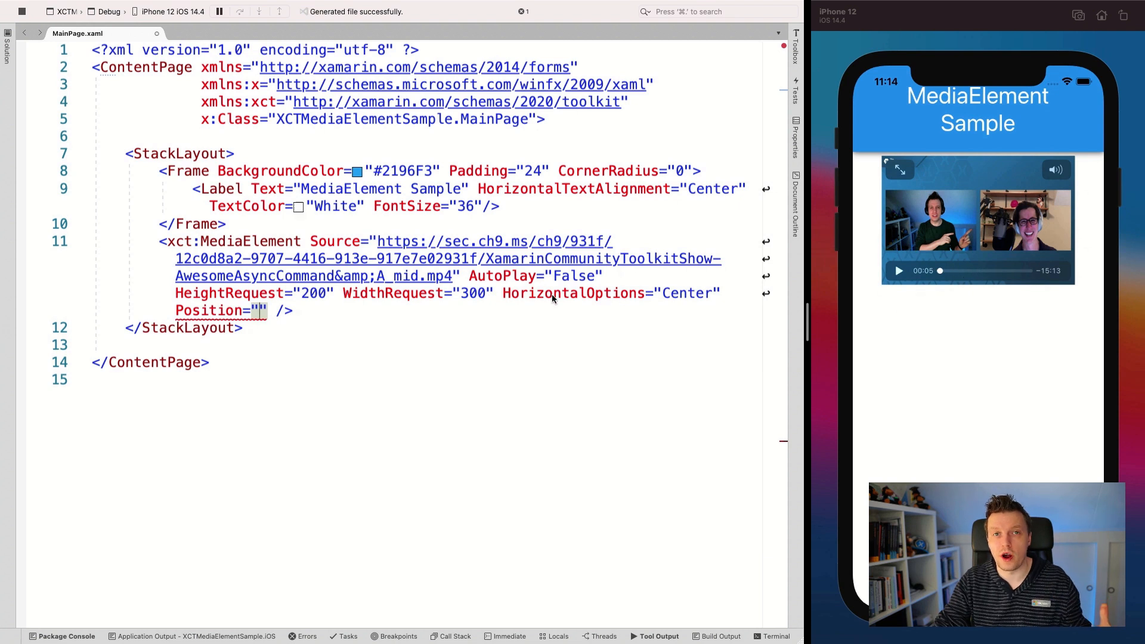
mouse_move(508, 343)
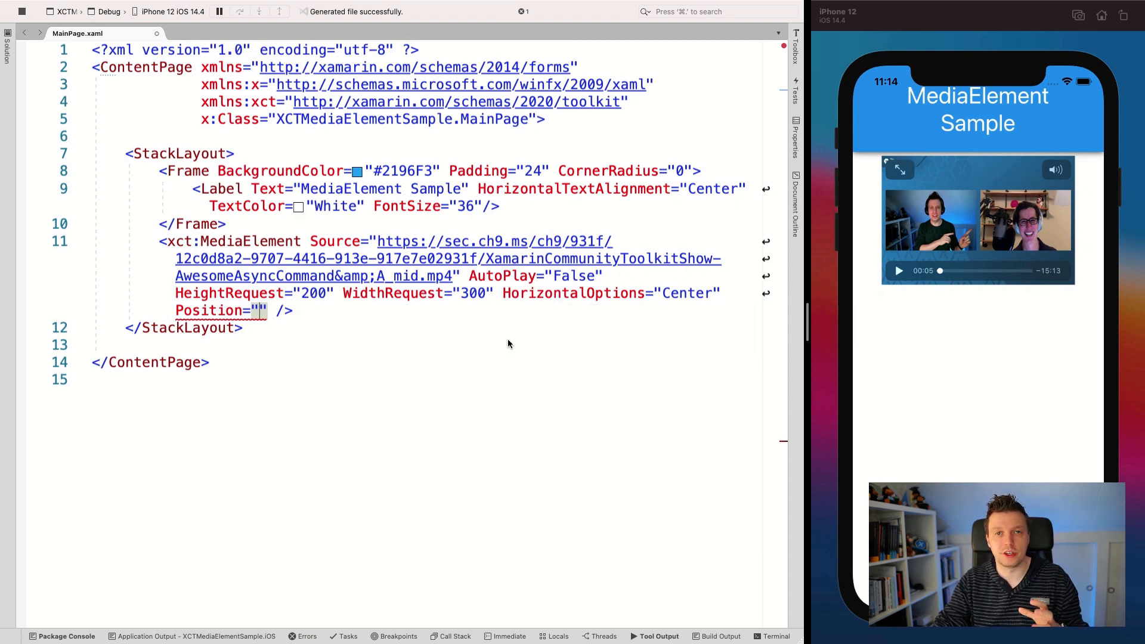
mouse_move(268, 329)
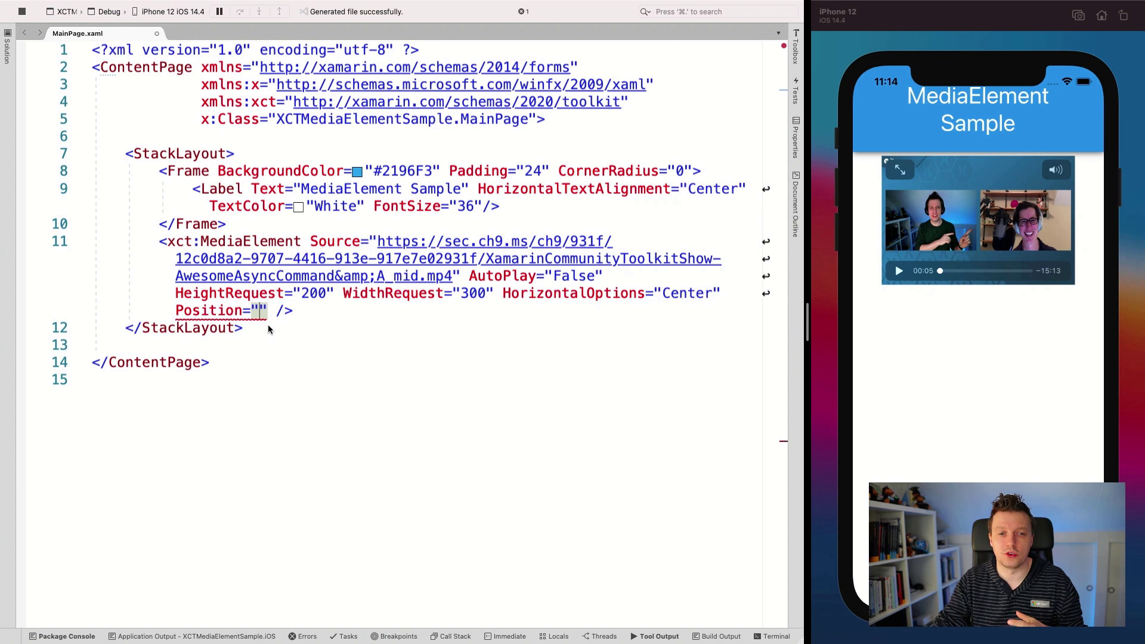
mouse_move(276, 296)
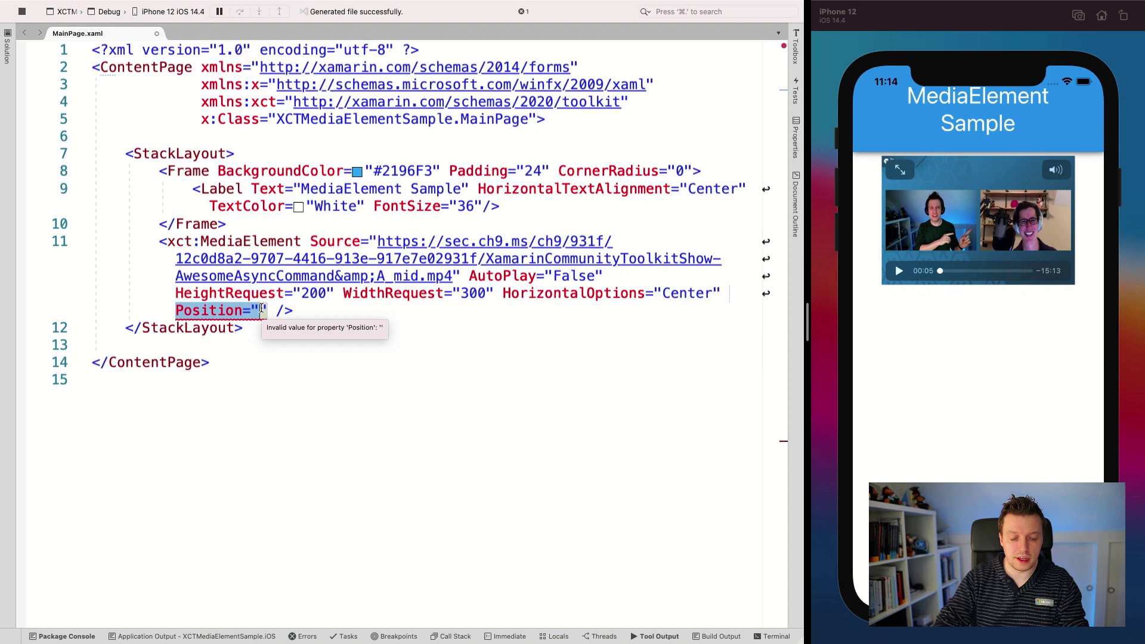
type("Dut")
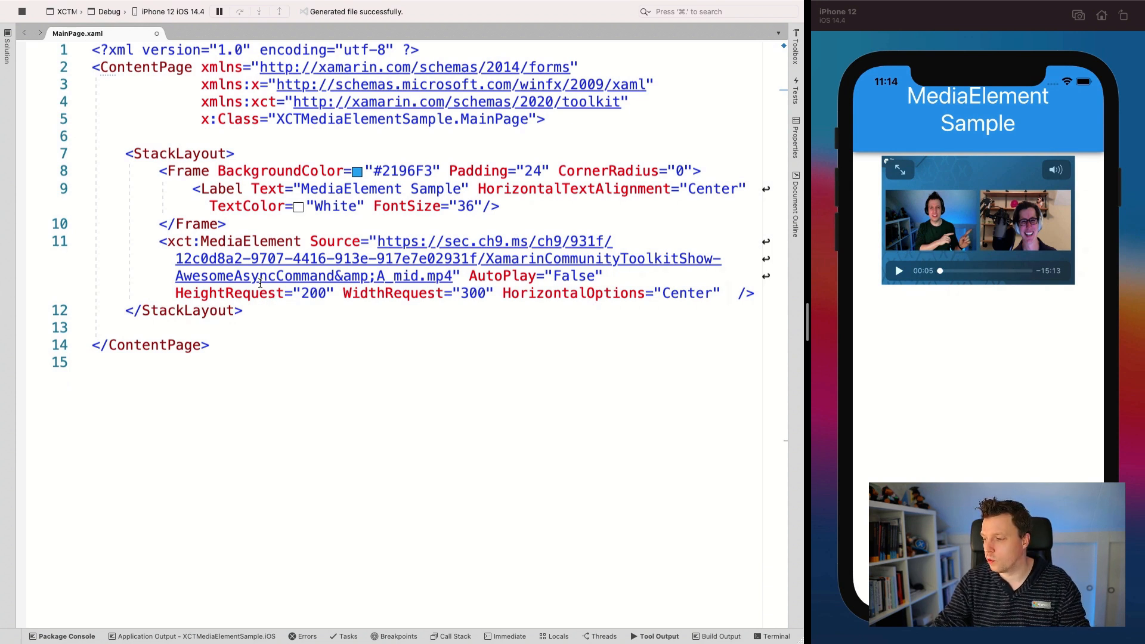
mouse_move(231, 293)
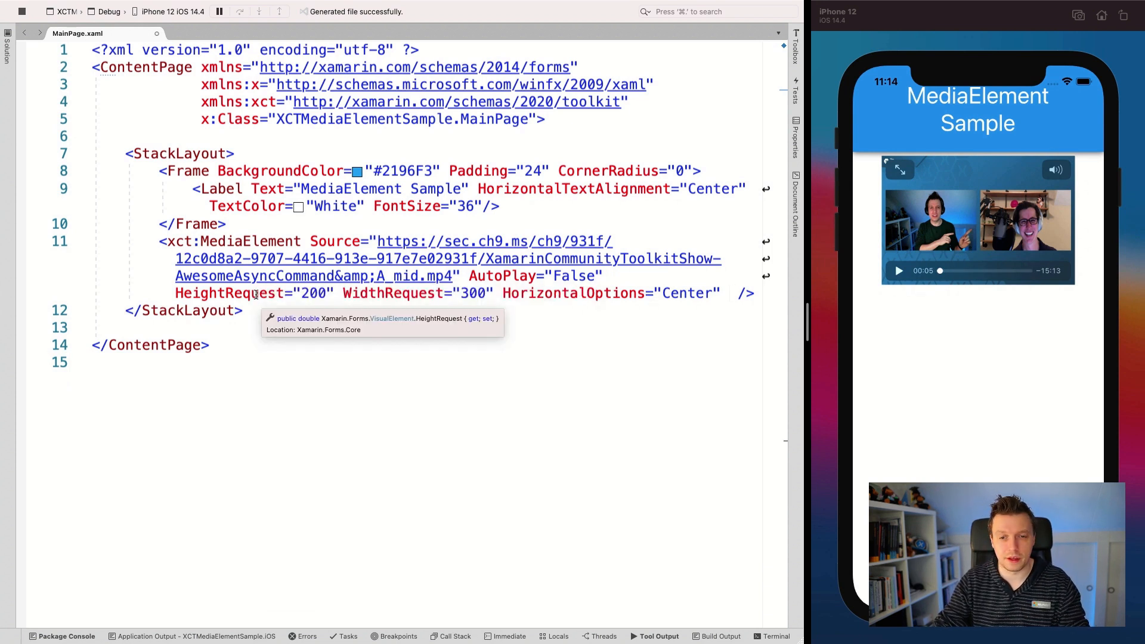
left_click(399, 415)
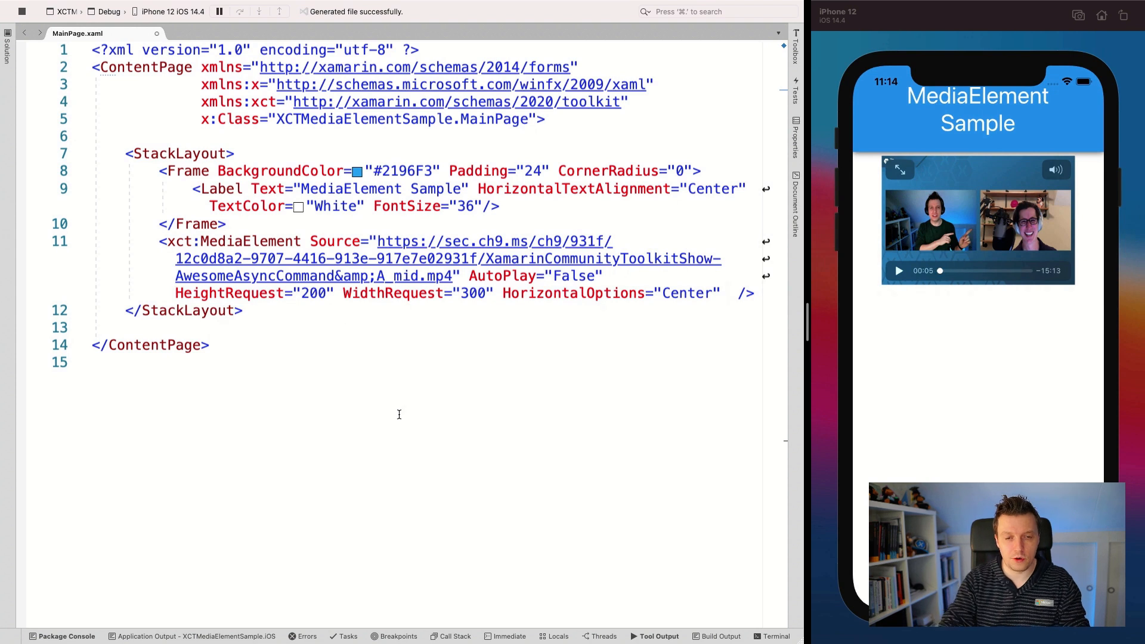
type("Keep")
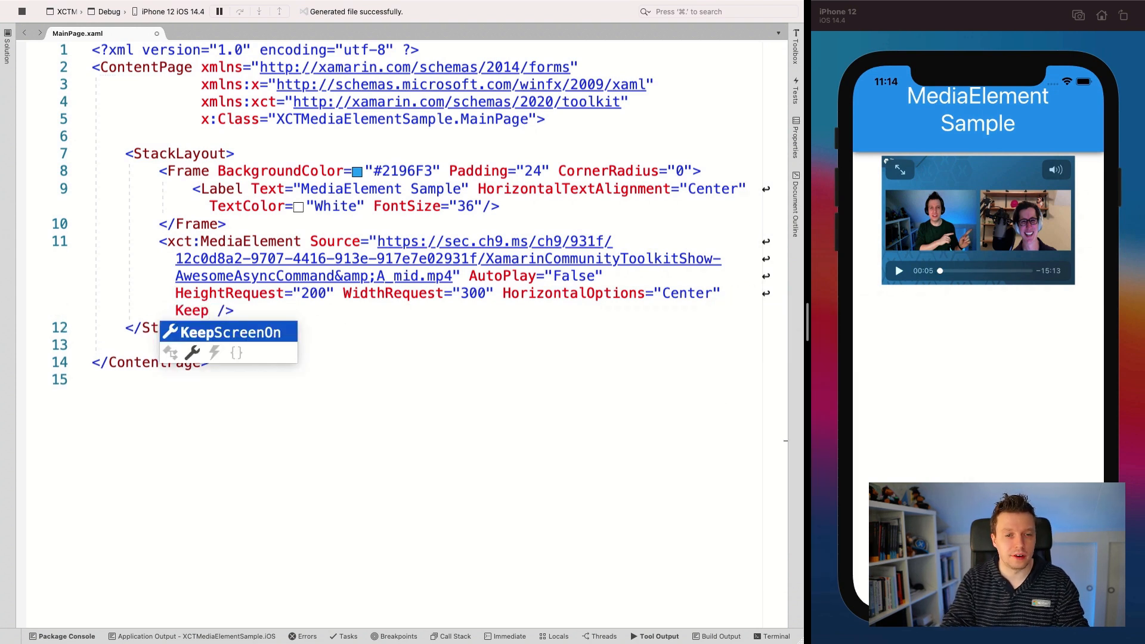